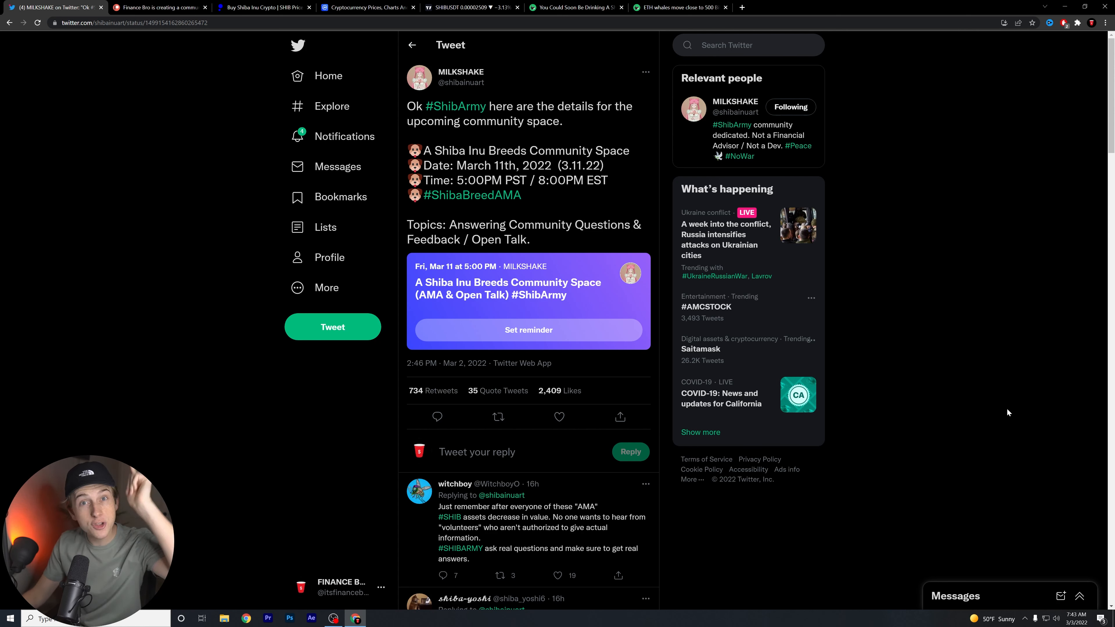
mouse_move(1006, 401)
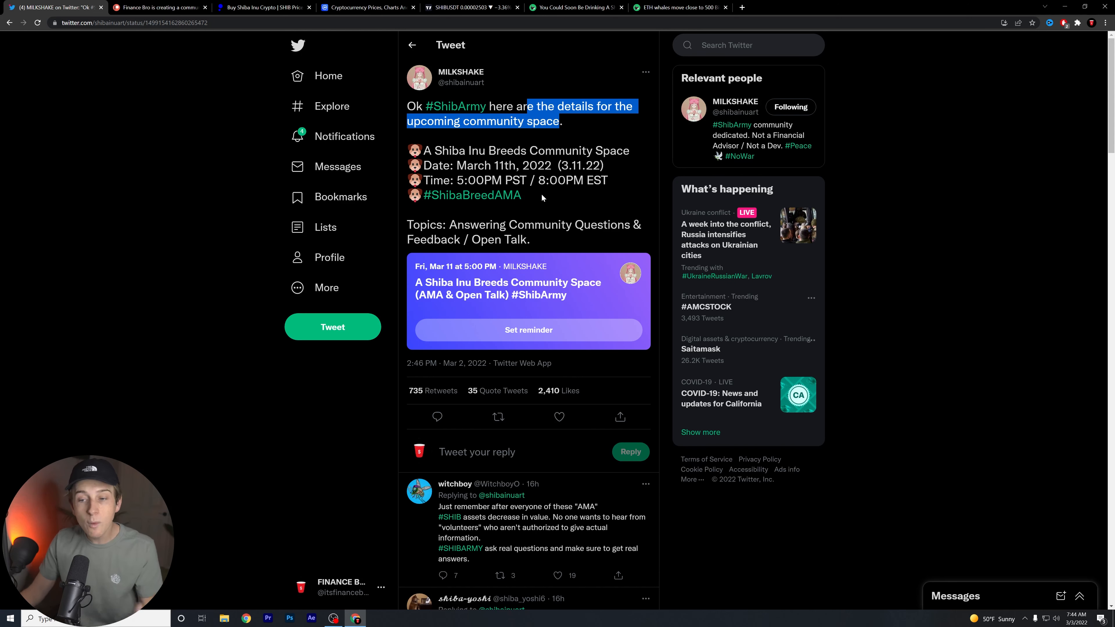
mouse_move(543, 209)
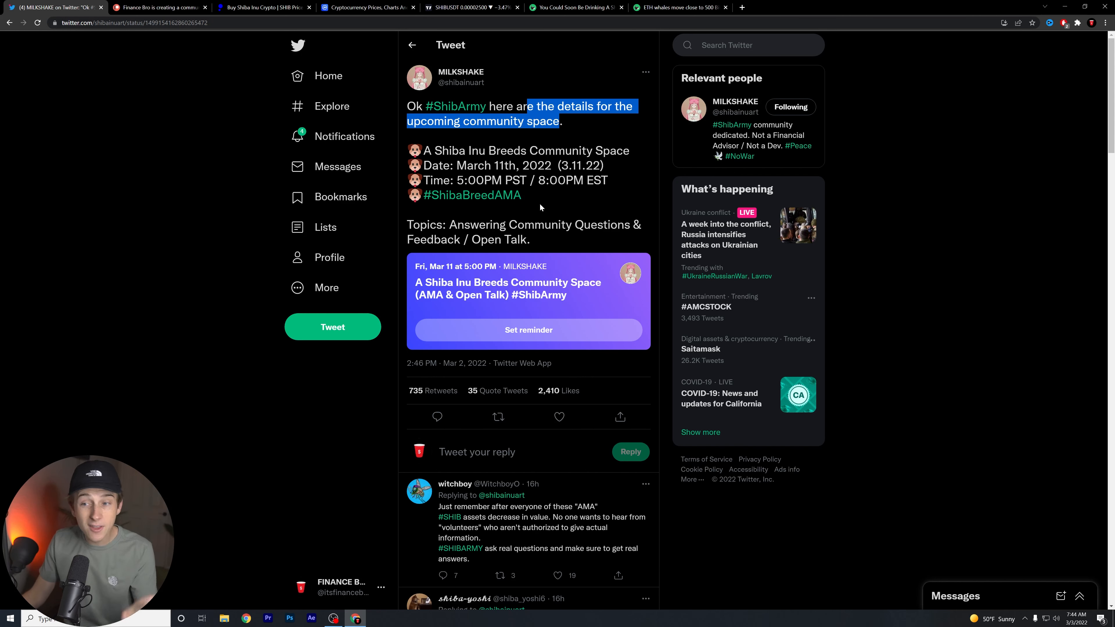
- Scroll through the current page, then switch to public.com's Shiba Inu (SHIB) price page with chart and stats
scroll(down, 3)
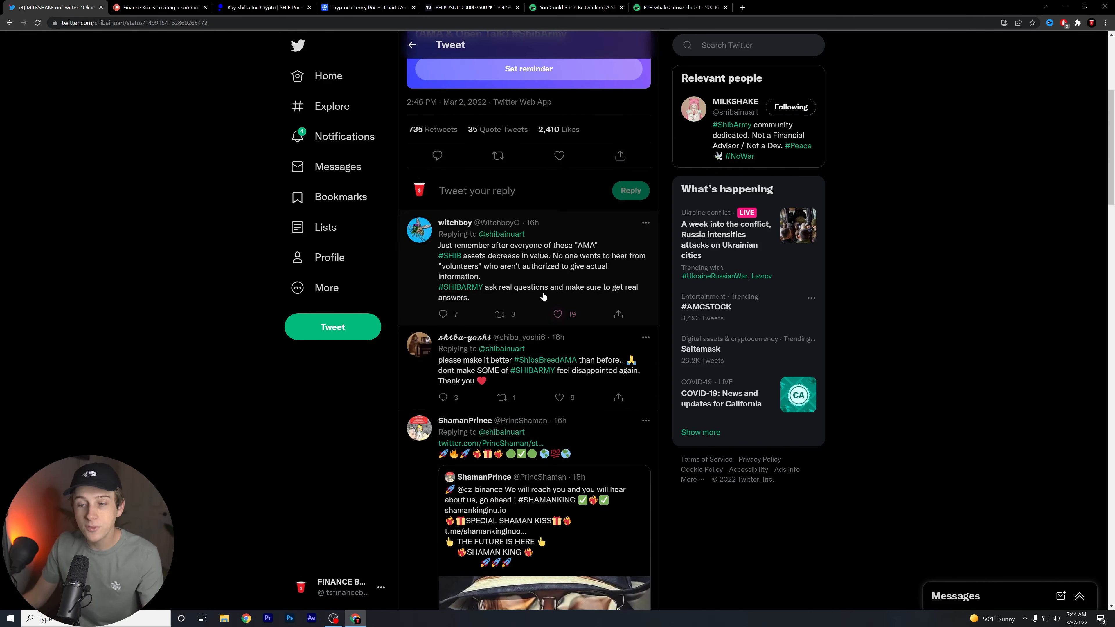
scroll(down, 3)
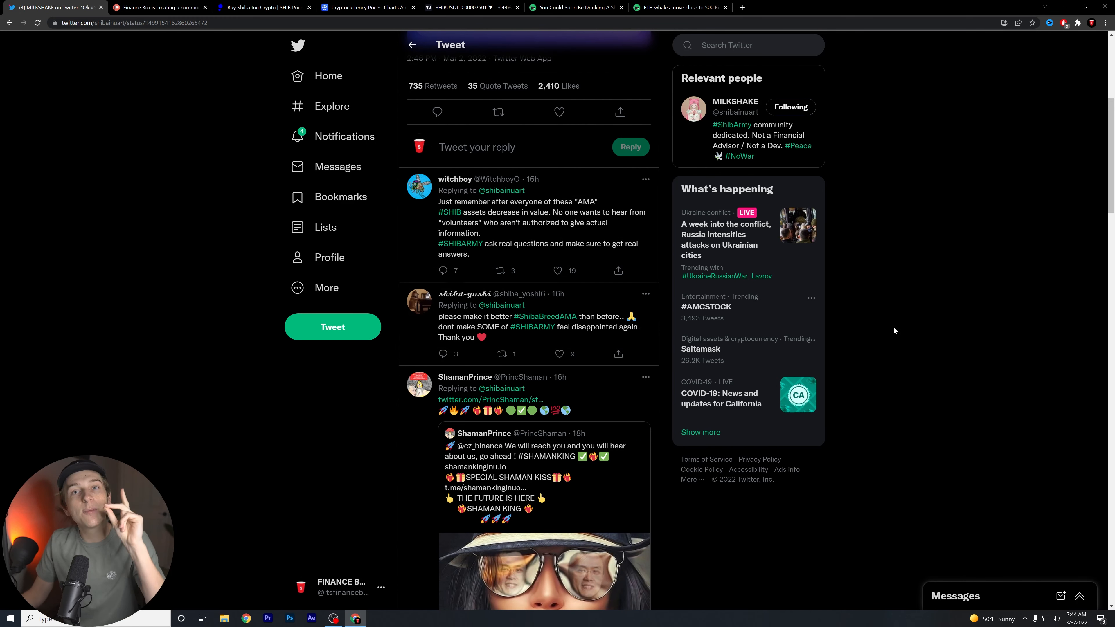
scroll(up, 3)
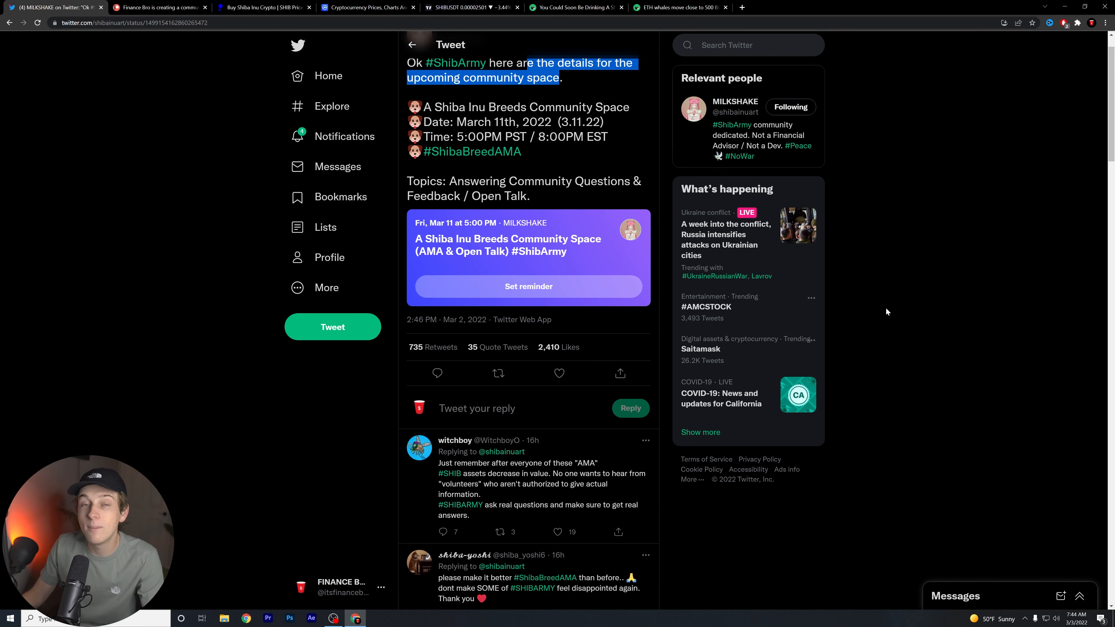
scroll(down, 3)
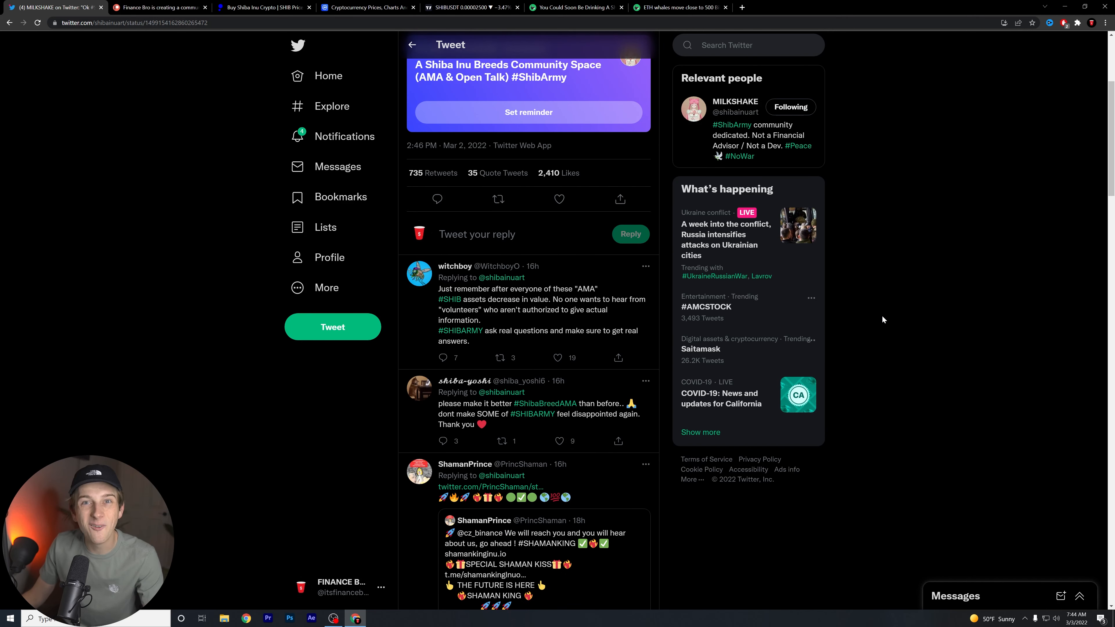
mouse_move(970, 306)
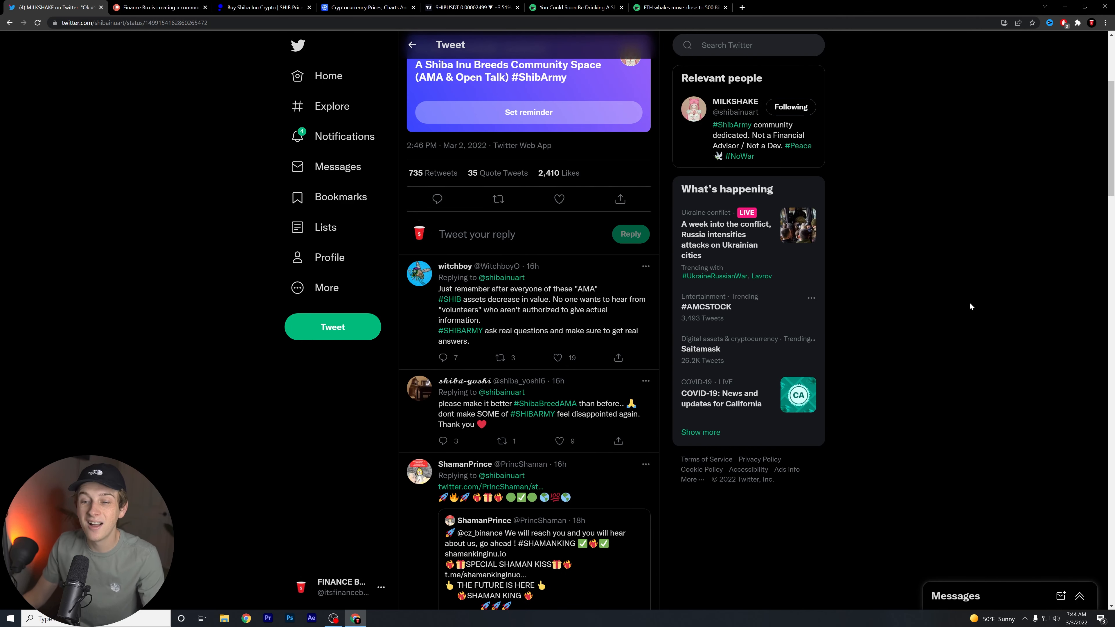
scroll(up, 3)
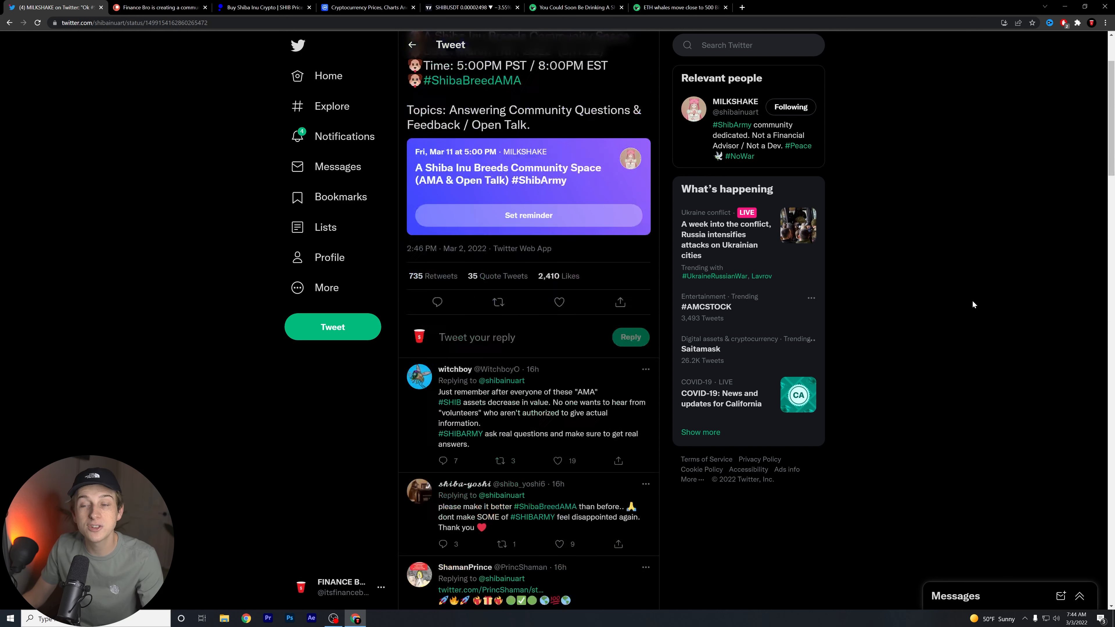
scroll(up, 3)
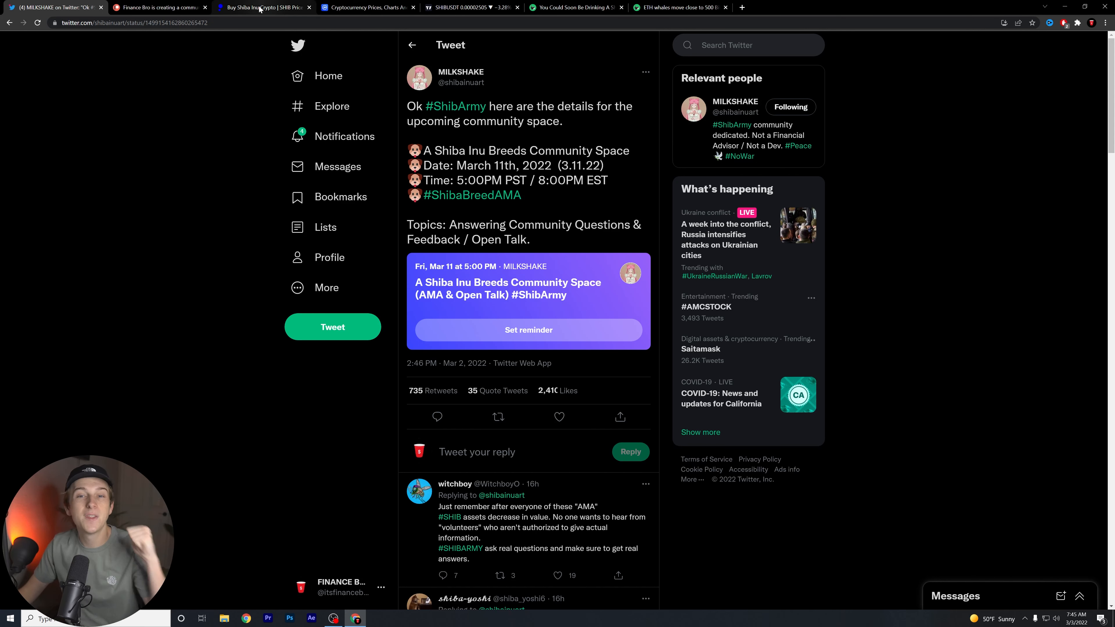
mouse_move(263, 7)
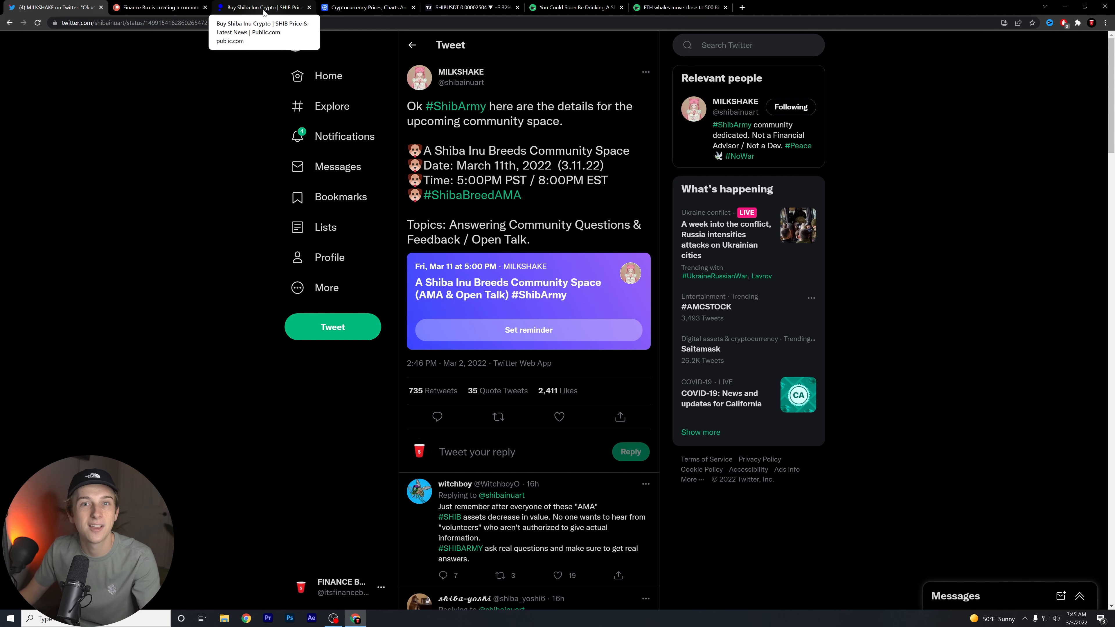
click(263, 7)
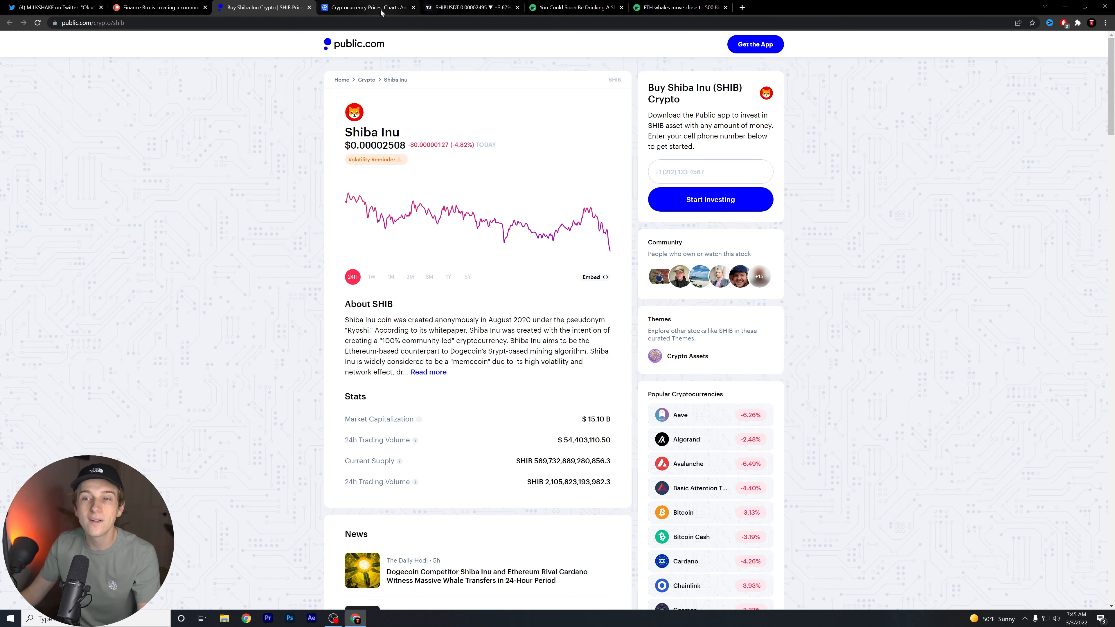
- Switch to CoinMarketCap's list of today's cryptocurrency prices ranked by market cap
click(367, 7)
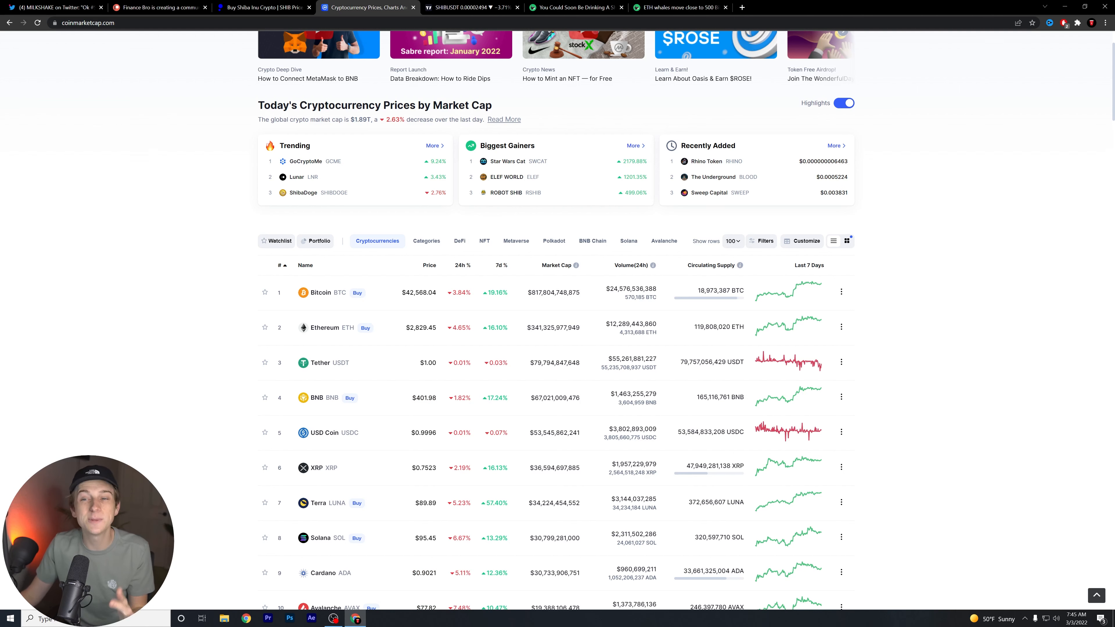
mouse_move(380, 139)
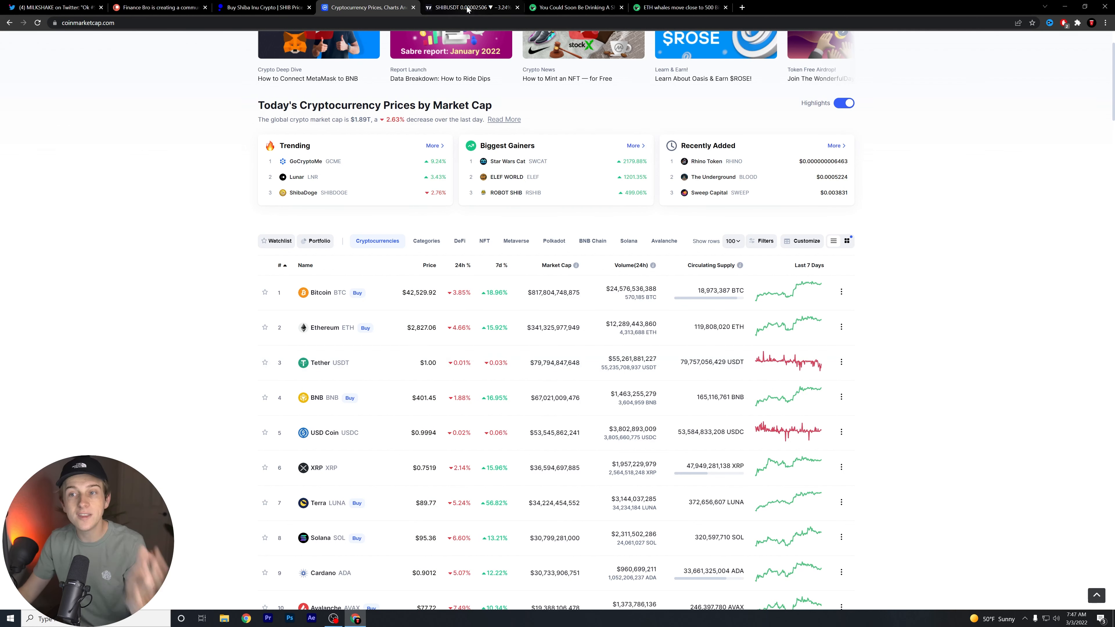
- Switch to the TradingView SHIB/TetherUS 2-hour price chart
click(469, 6)
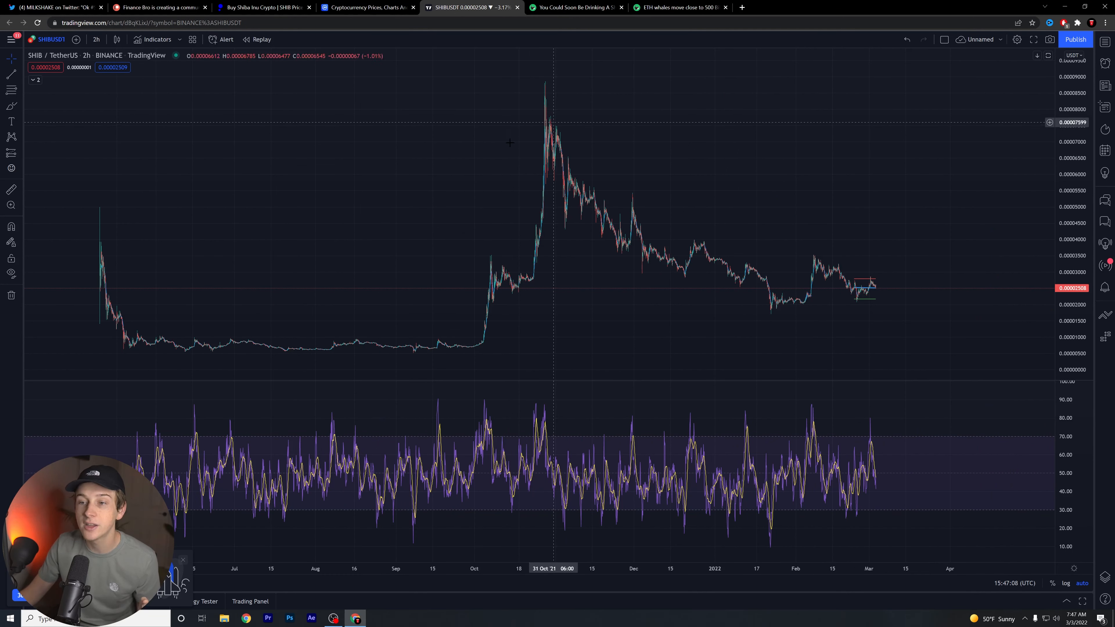
mouse_move(481, 309)
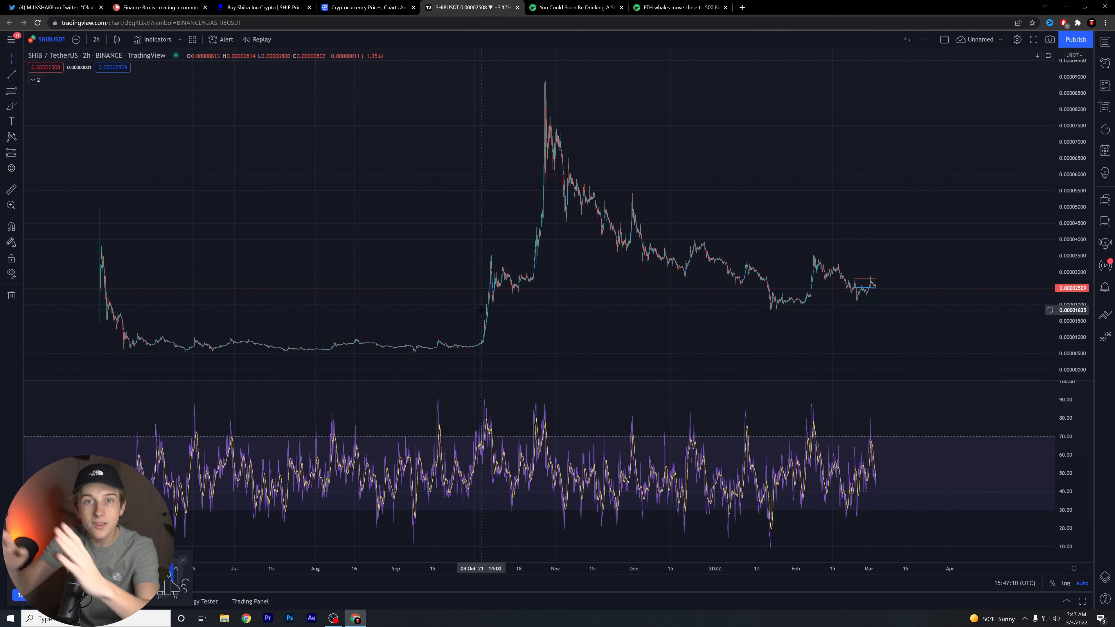
mouse_move(481, 329)
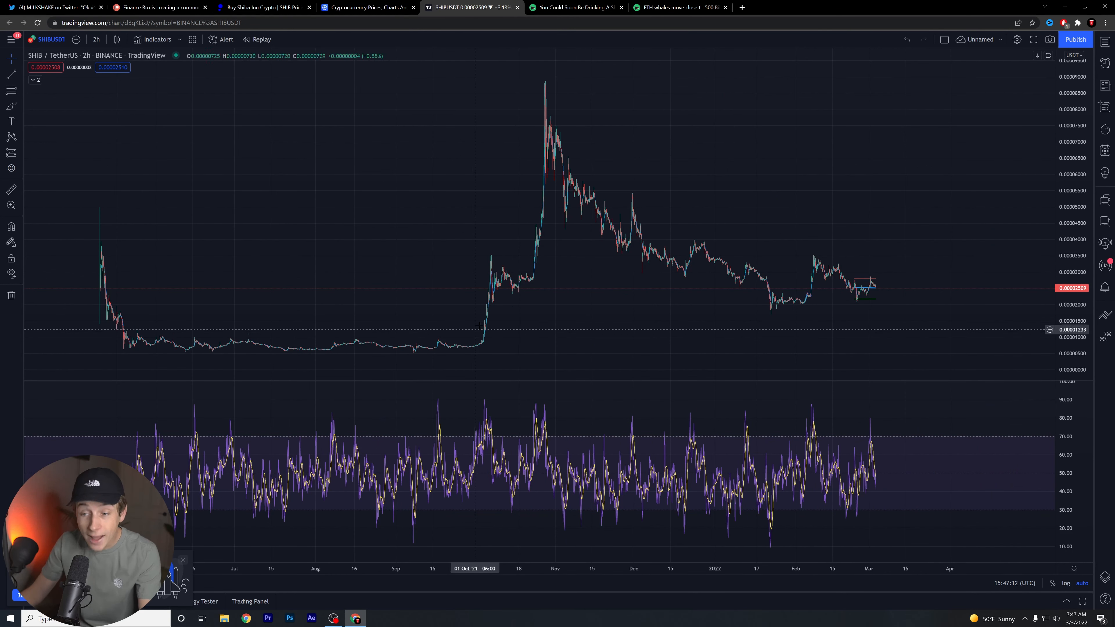
mouse_move(502, 335)
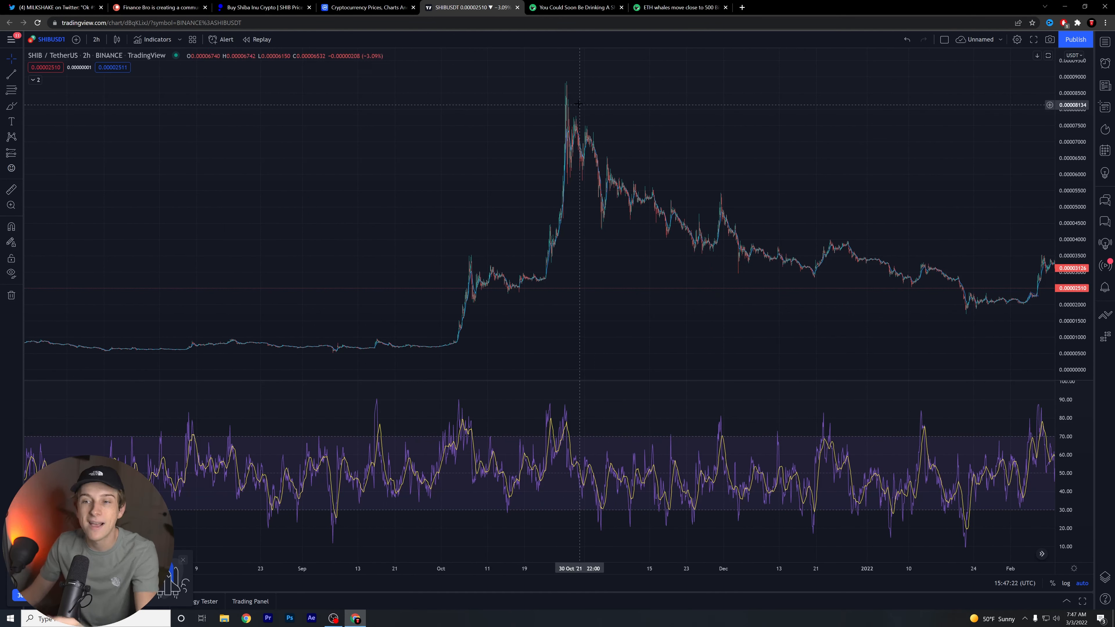
mouse_move(565, 96)
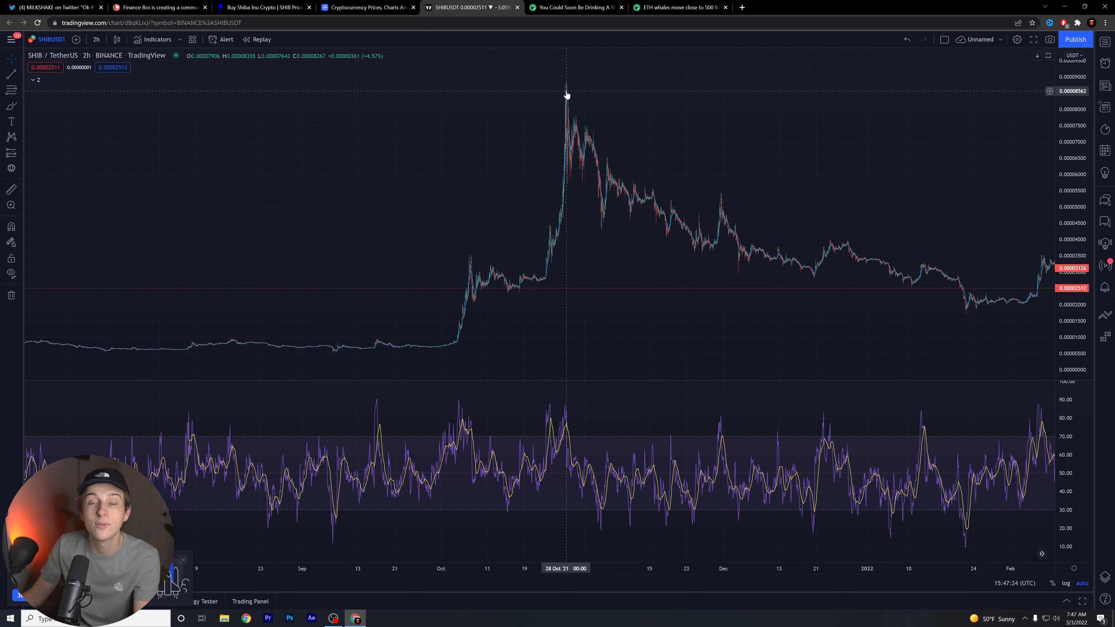
mouse_move(564, 86)
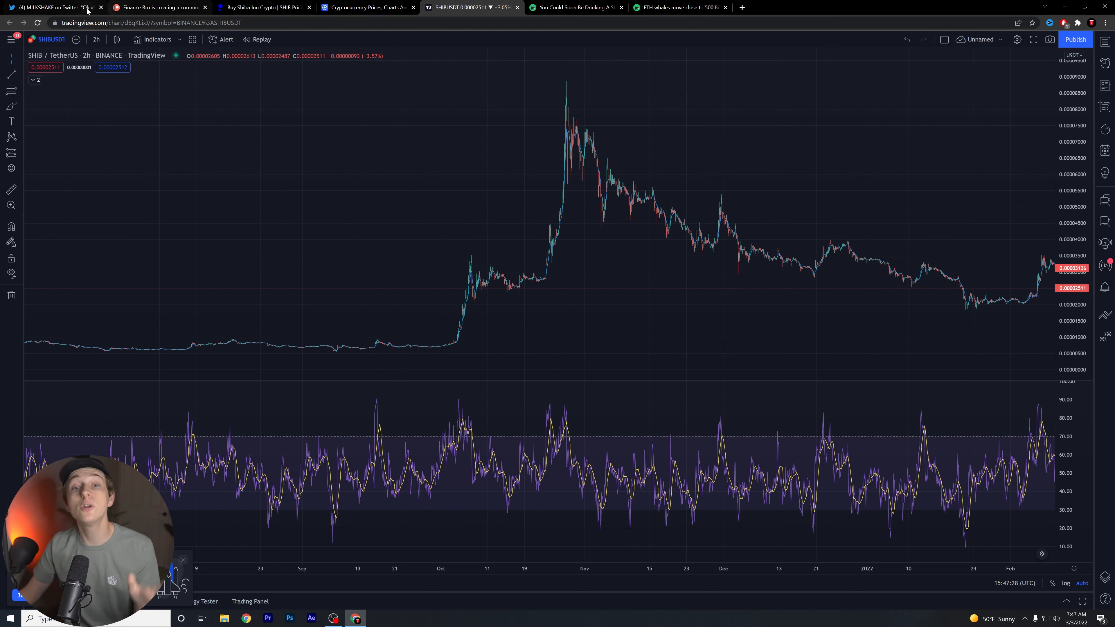
- Return to public.com's Shiba Inu (SHIB) price page
click(265, 7)
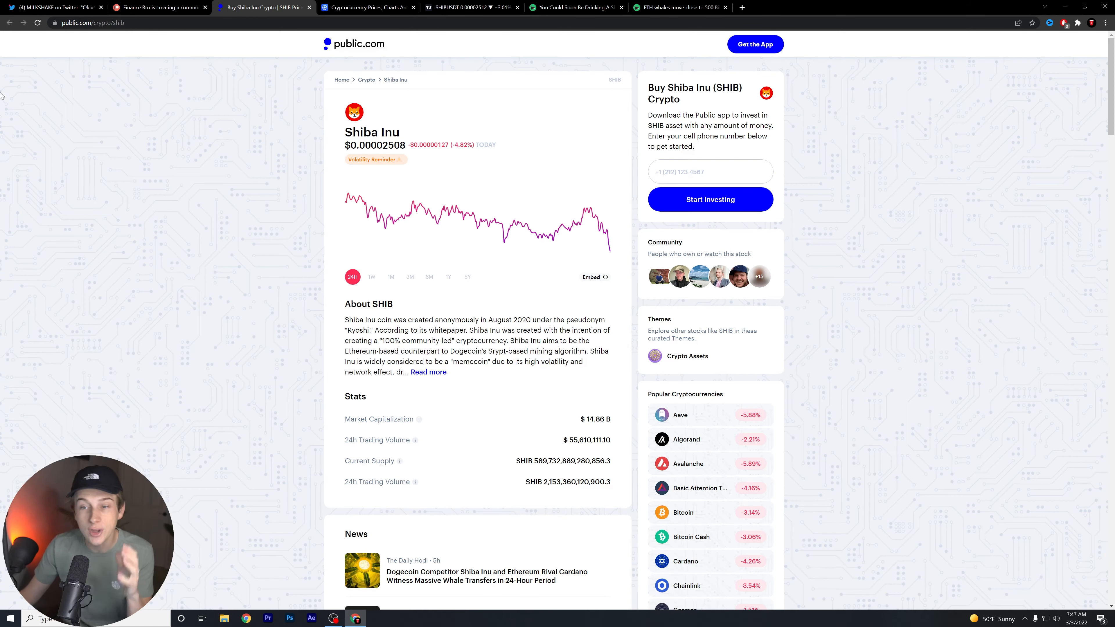
mouse_move(137, 108)
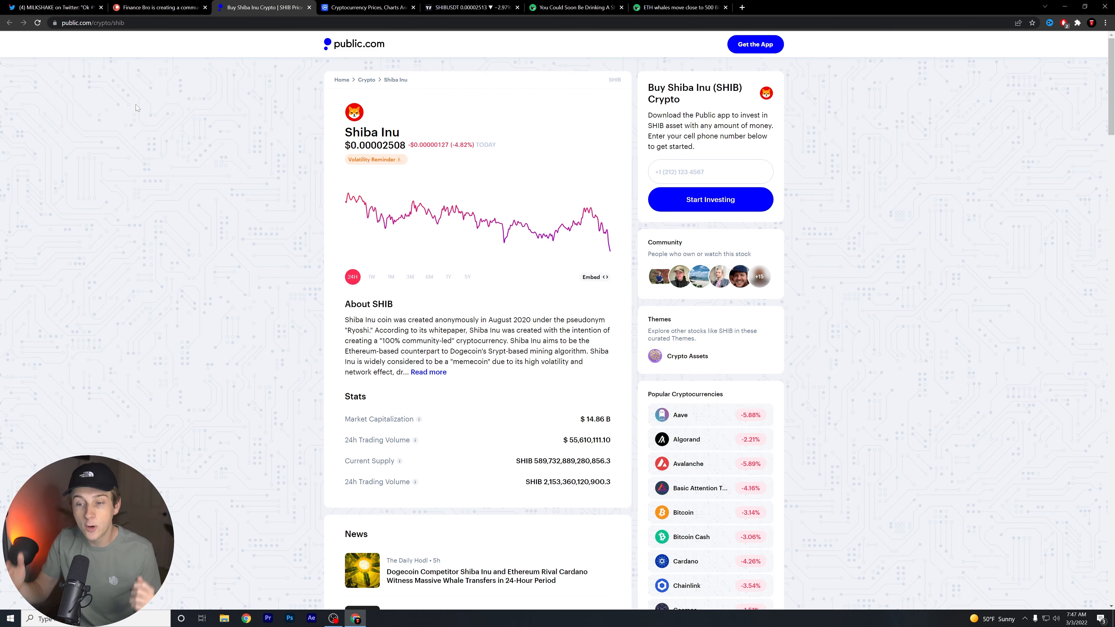
mouse_move(250, 57)
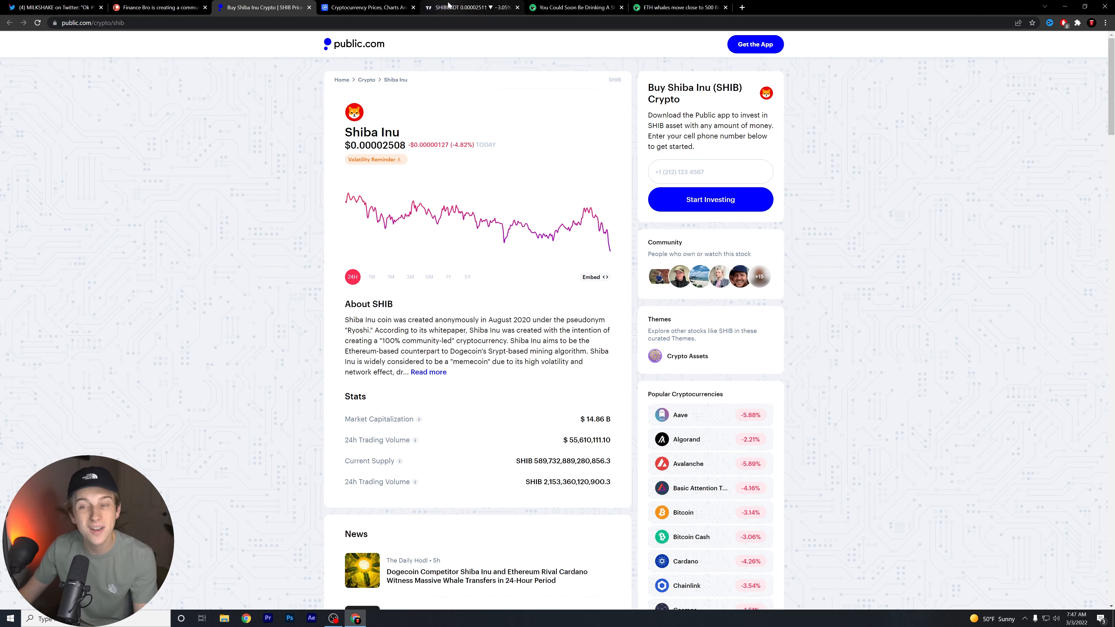
- Read down through the Watcher News Shiba Inu-themed lager beer article to its embedded Shiba Brew tweet
click(576, 7)
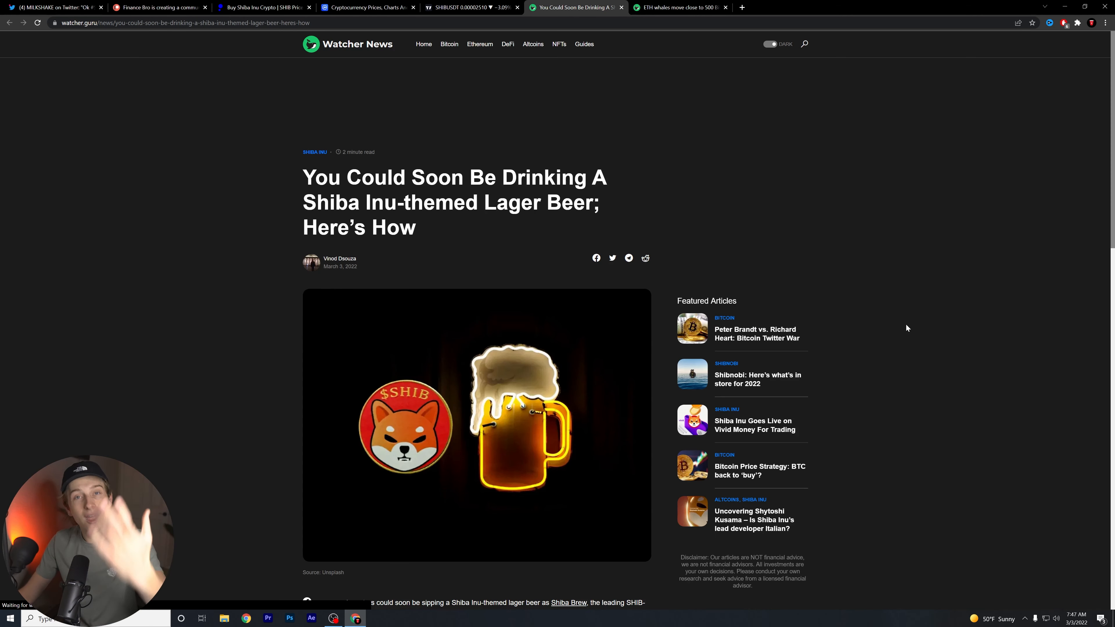
mouse_move(902, 320)
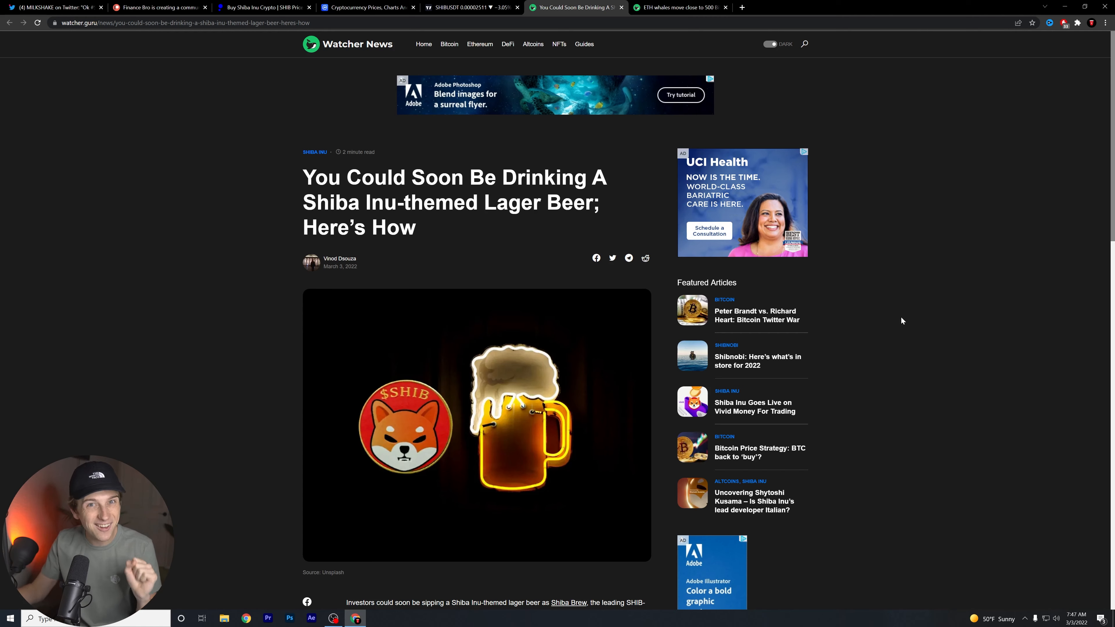
scroll(down, 3)
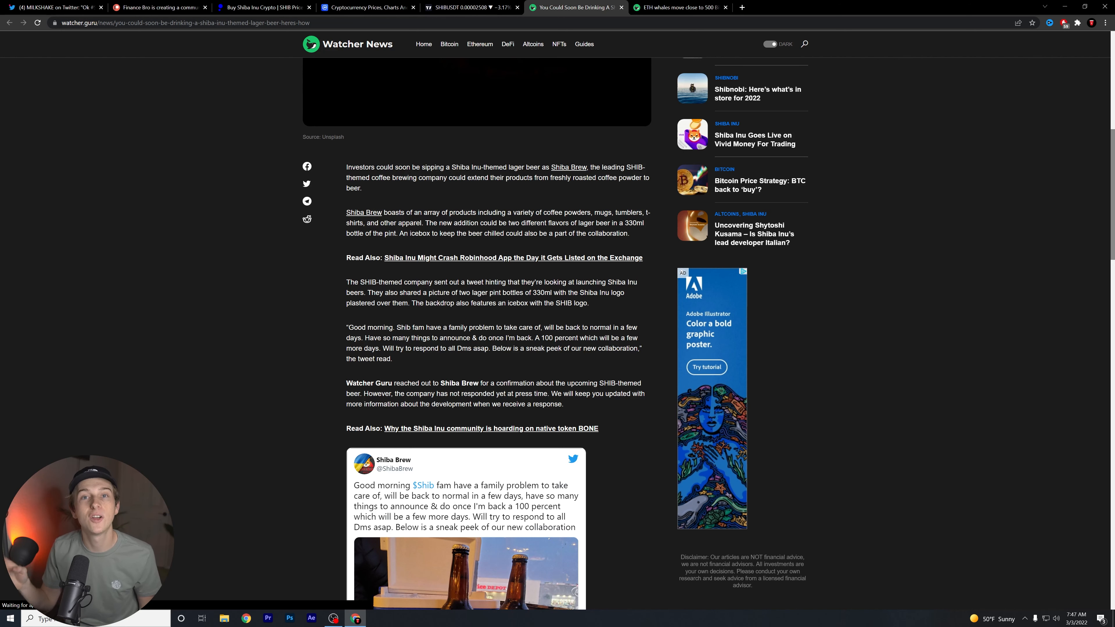
scroll(down, 3)
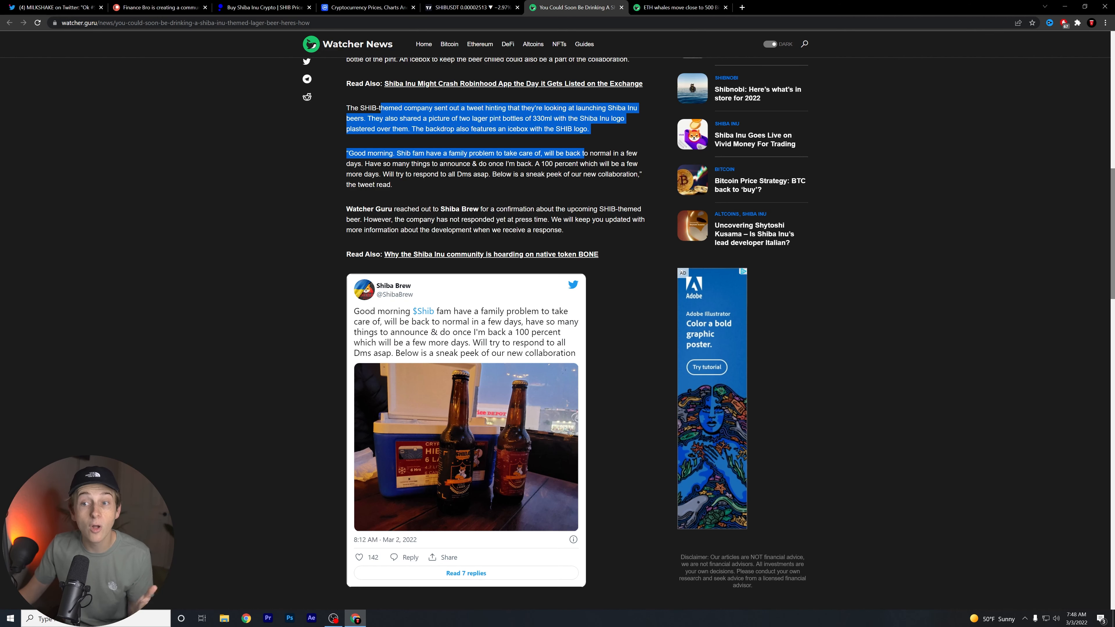
scroll(down, 3)
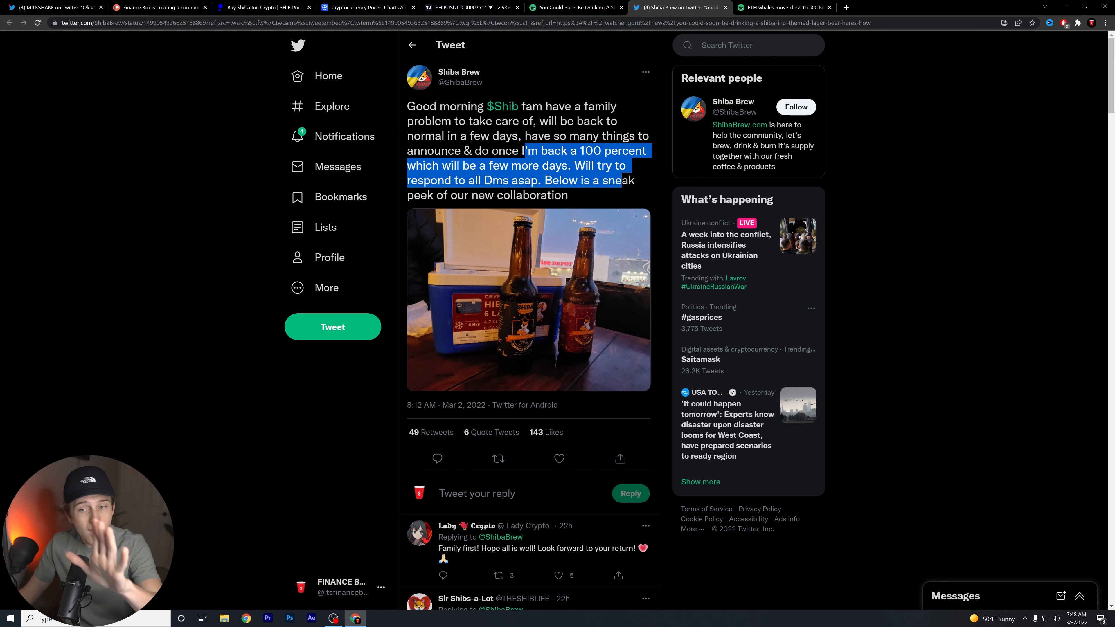
- View the Shiba Brew tweet's photo of the two gold lager bottles full size
click(528, 299)
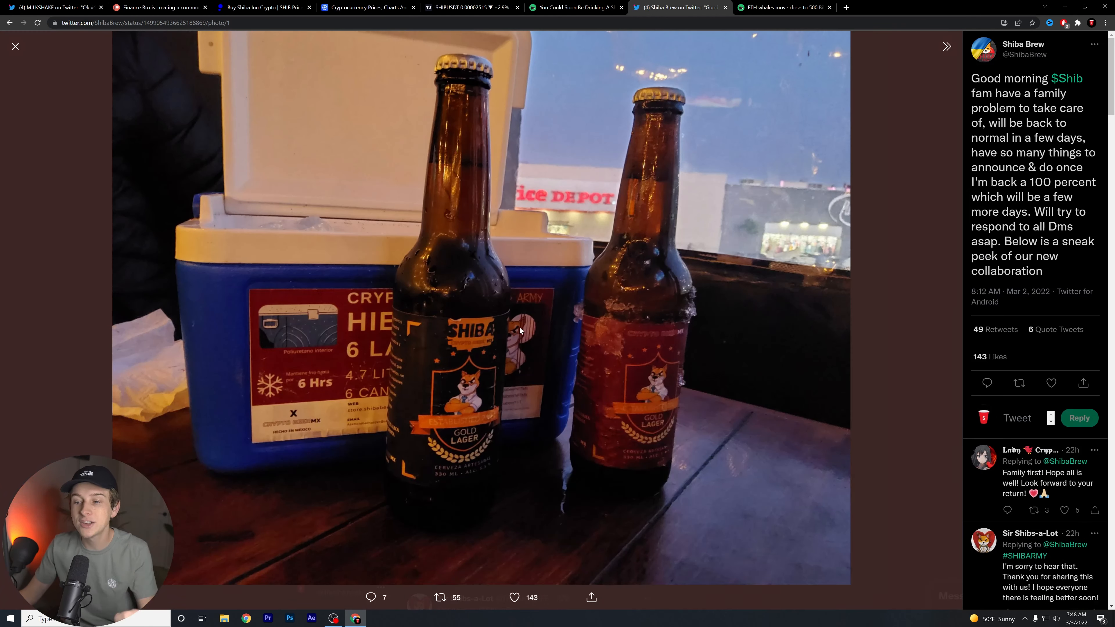
mouse_move(555, 334)
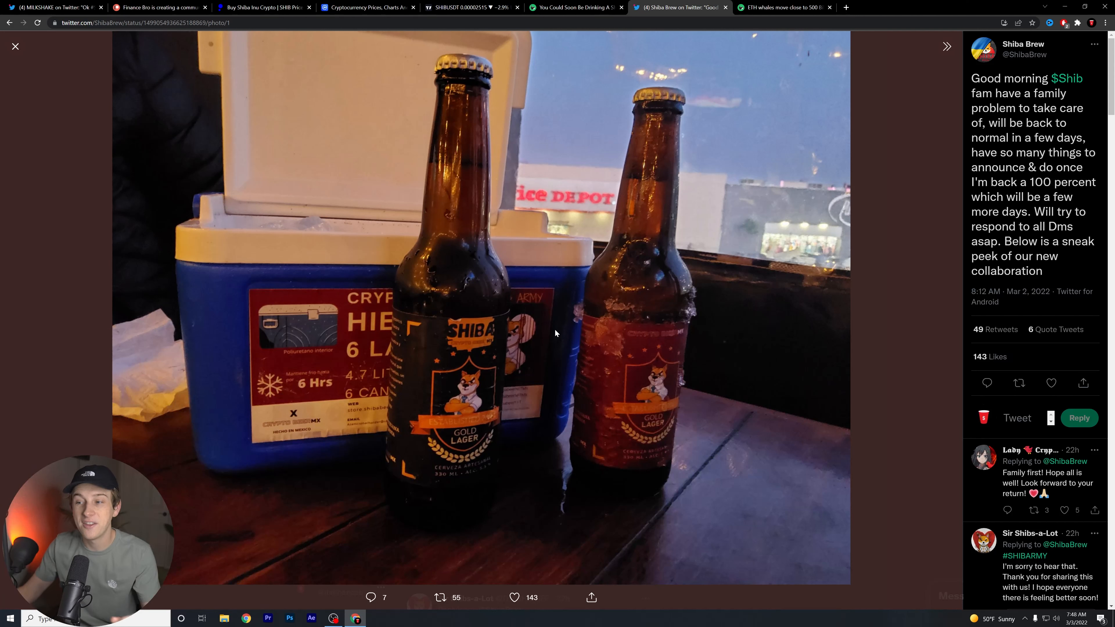
mouse_move(442, 424)
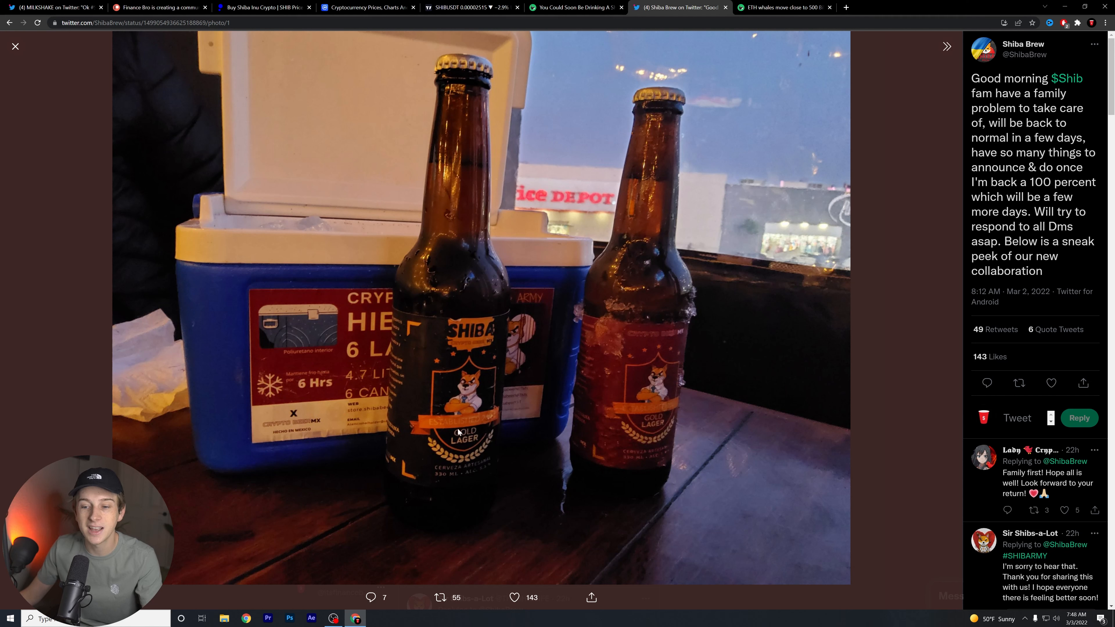
mouse_move(444, 451)
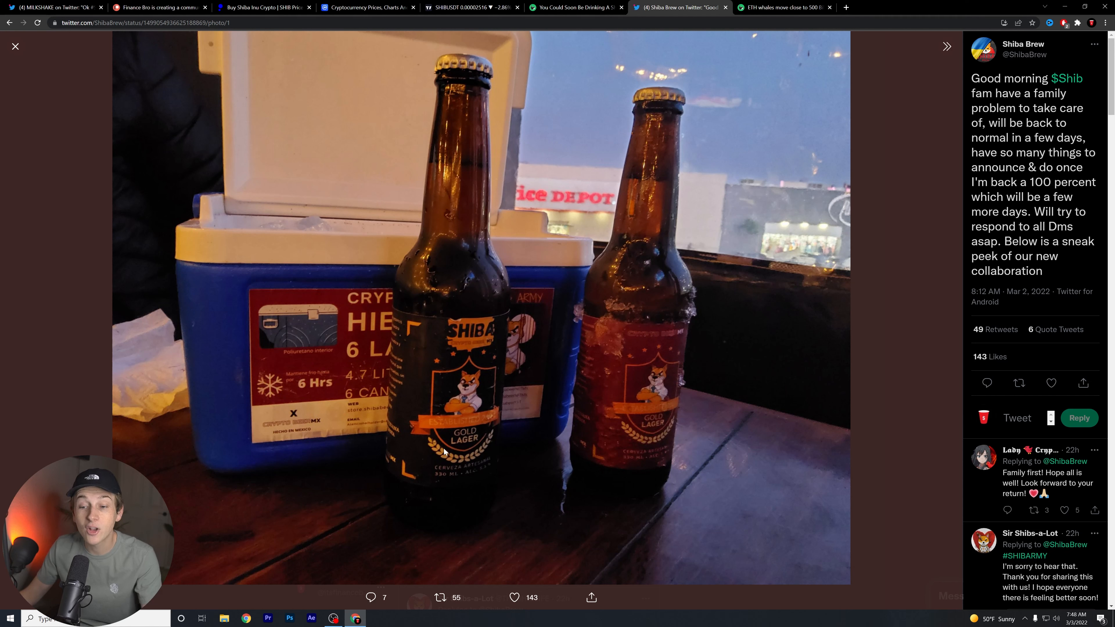
mouse_move(640, 342)
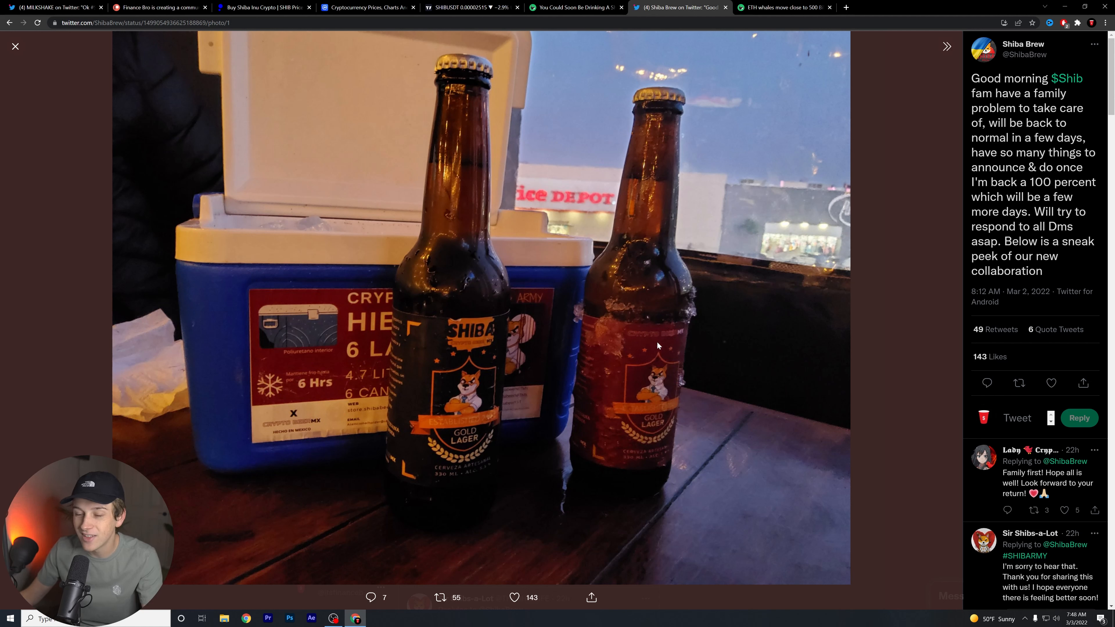
mouse_move(643, 424)
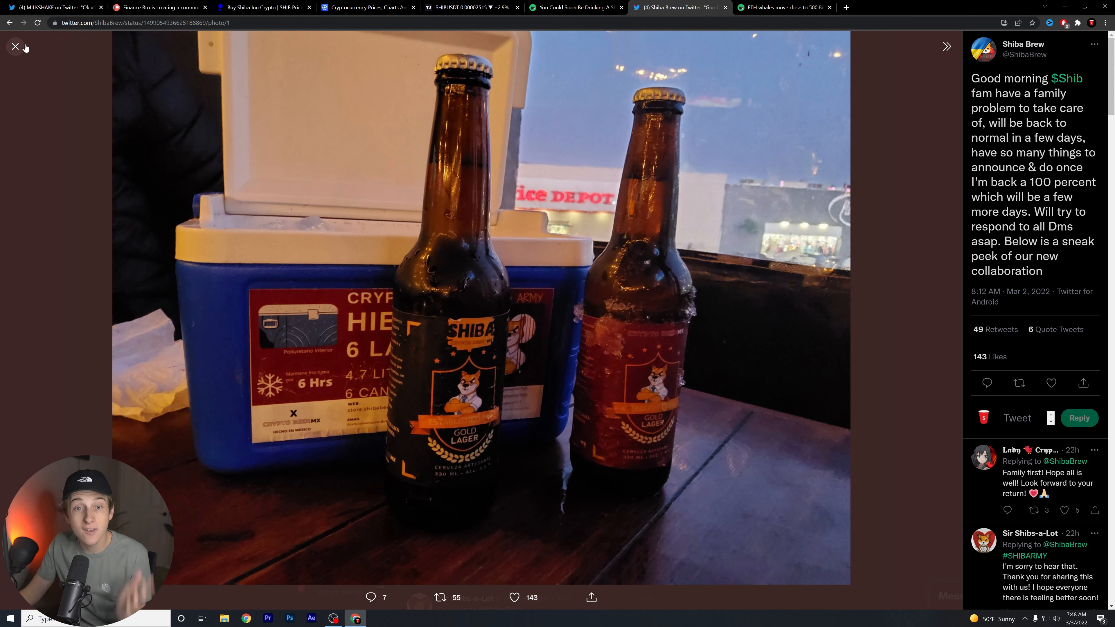
- Close the full-size photo and scroll back up the Shiba Brew tweet page
click(15, 47)
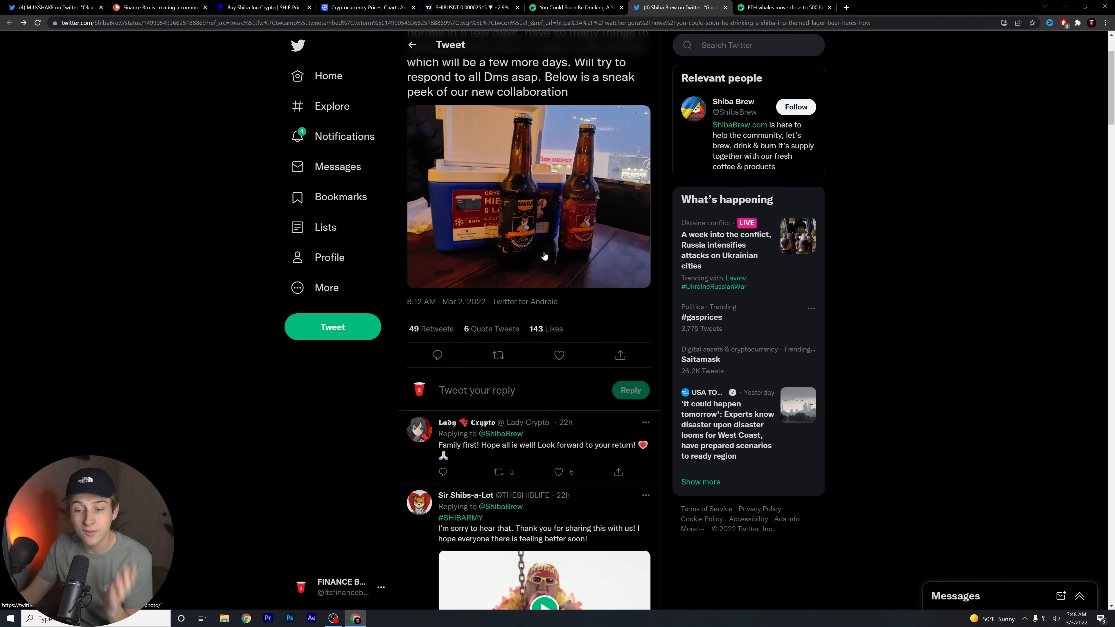
scroll(up, 3)
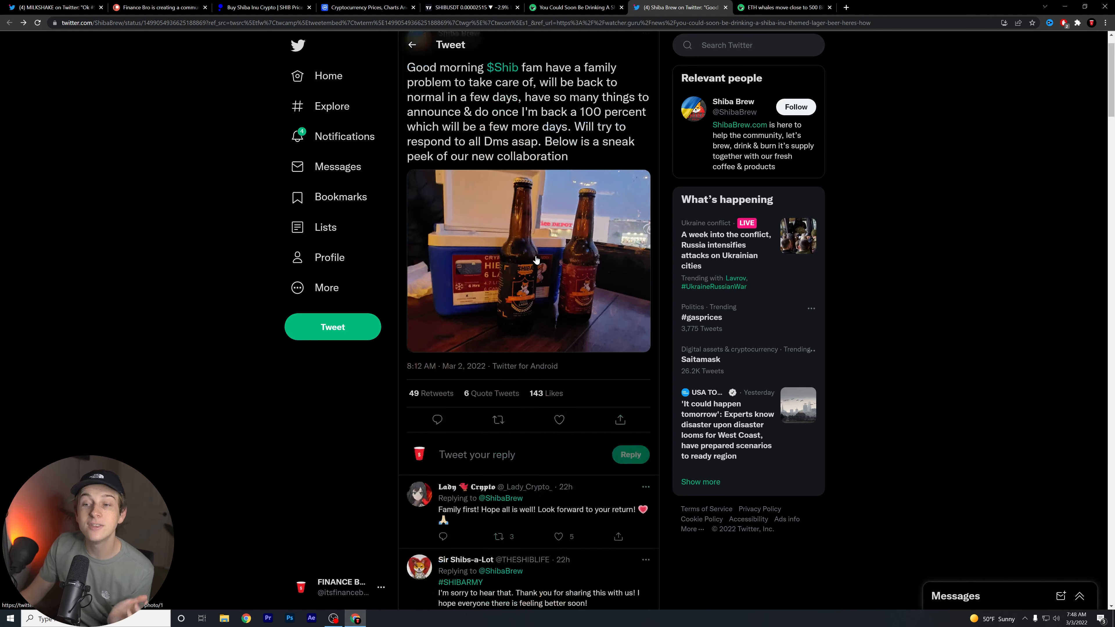
scroll(up, 3)
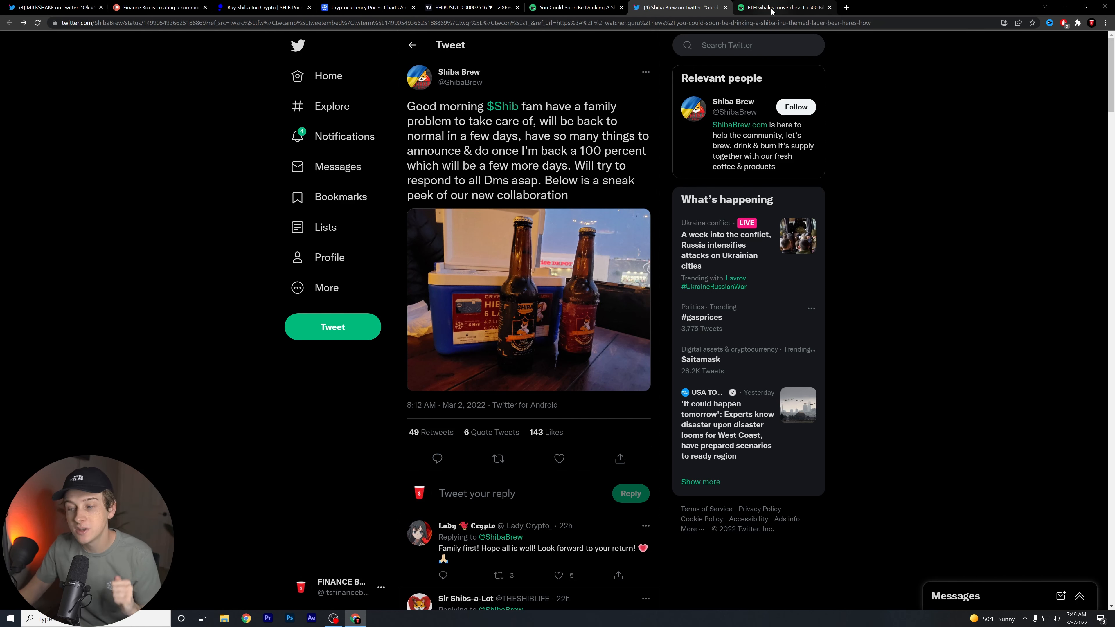
- Read through the Watcher News ETH whales 500 Billion Shiba Inu article down to its embedded WhaleStats tweet
click(782, 7)
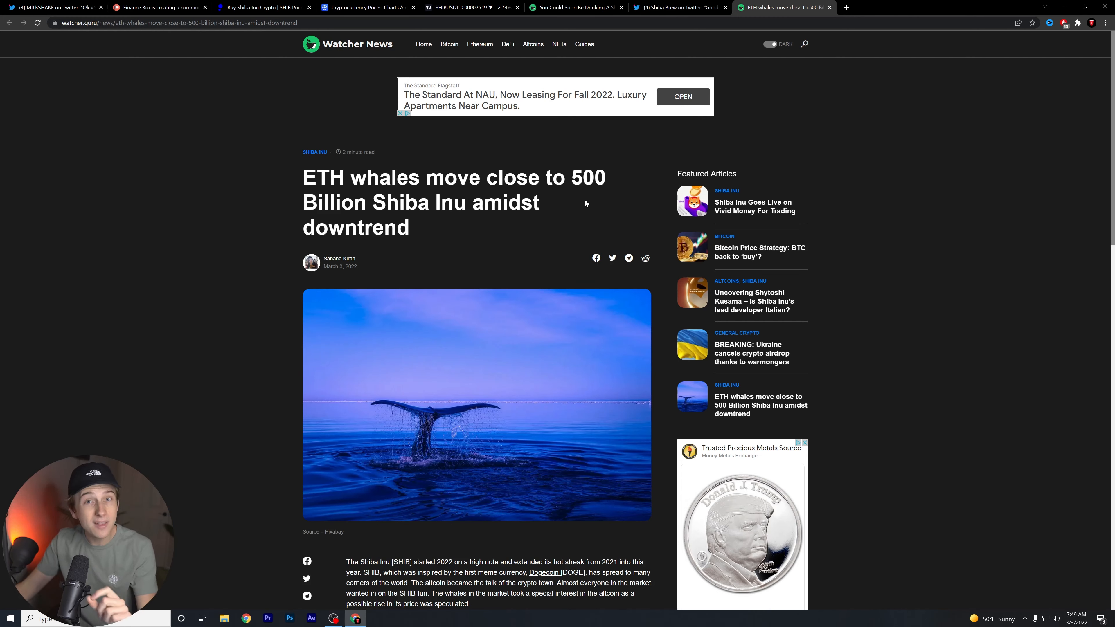
scroll(down, 3)
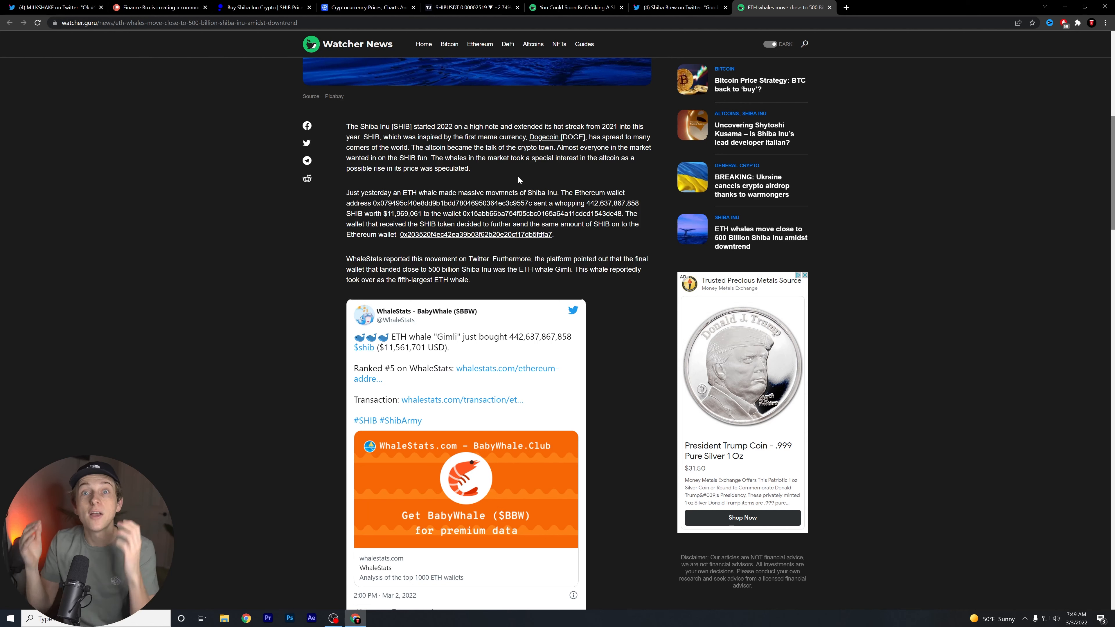
scroll(down, 3)
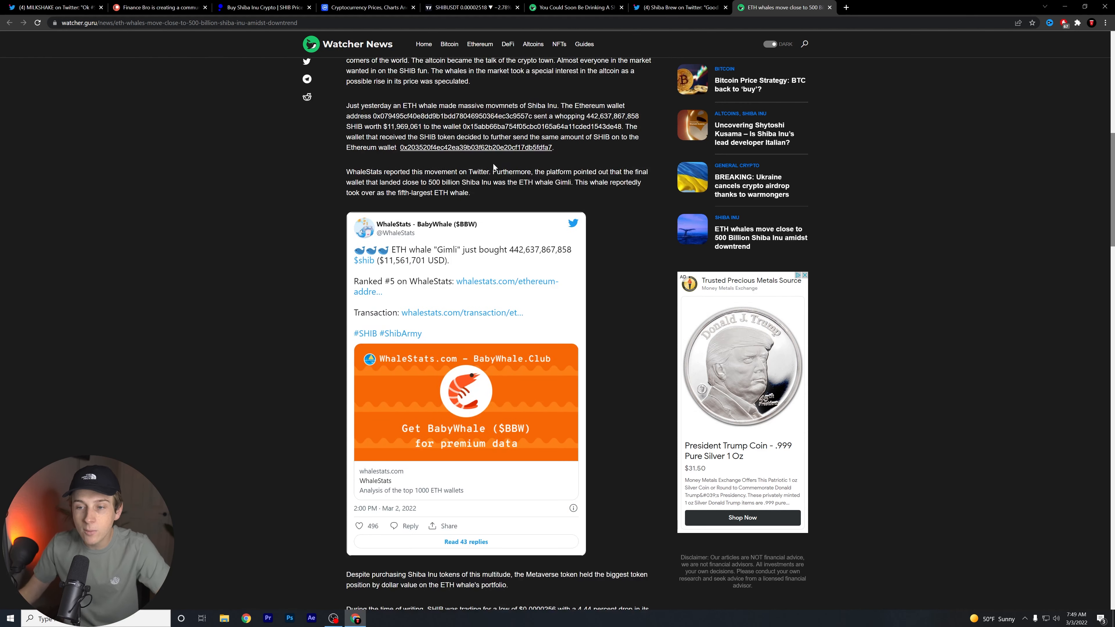
scroll(down, 3)
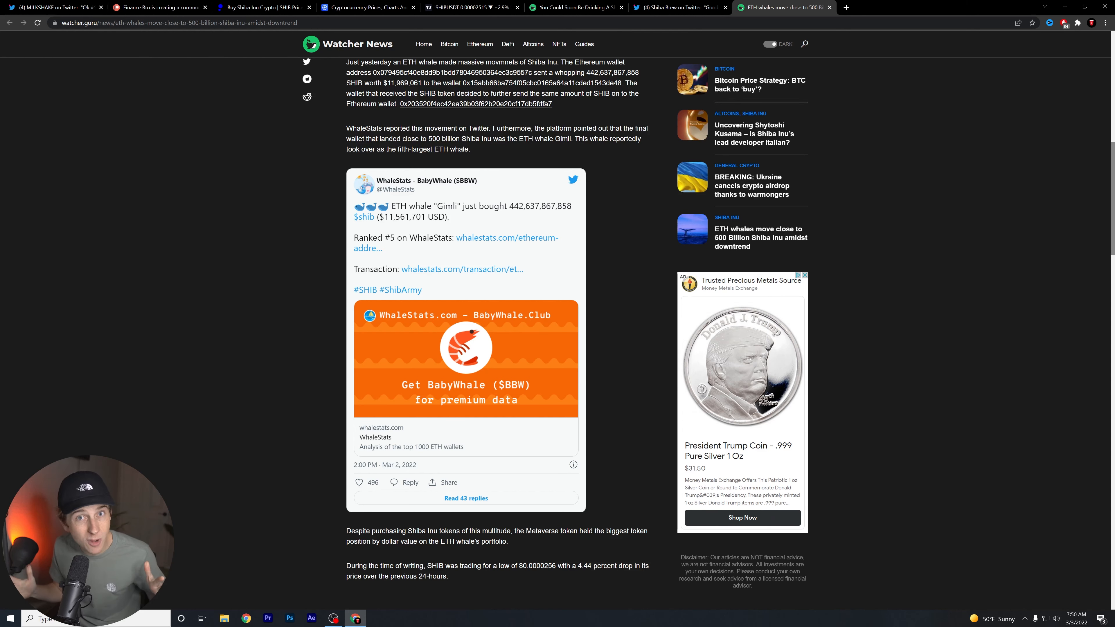
scroll(down, 3)
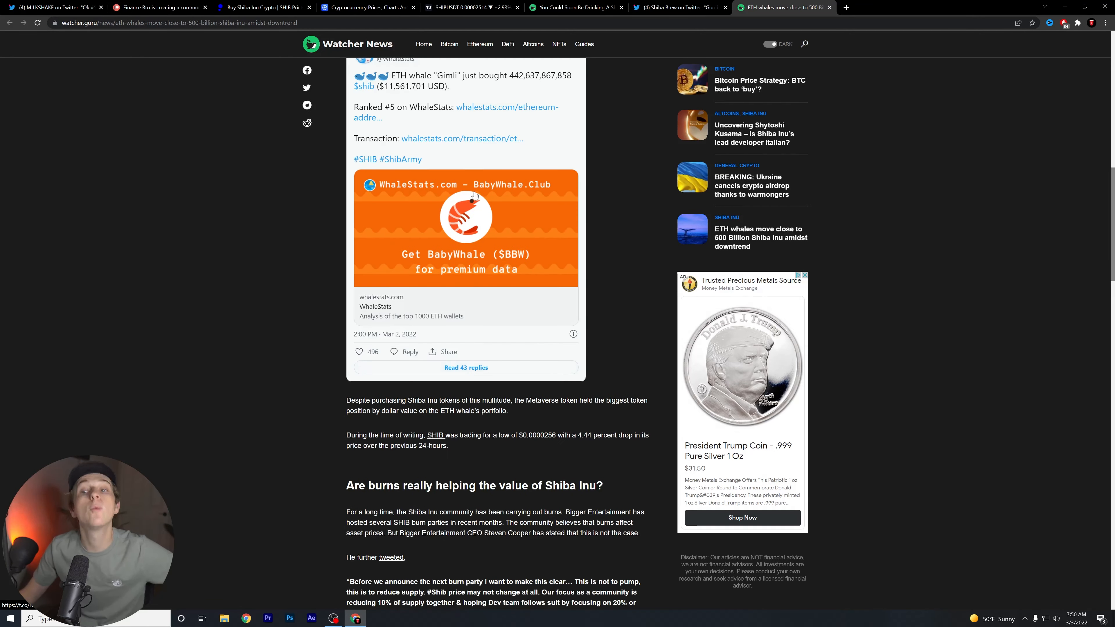
scroll(up, 3)
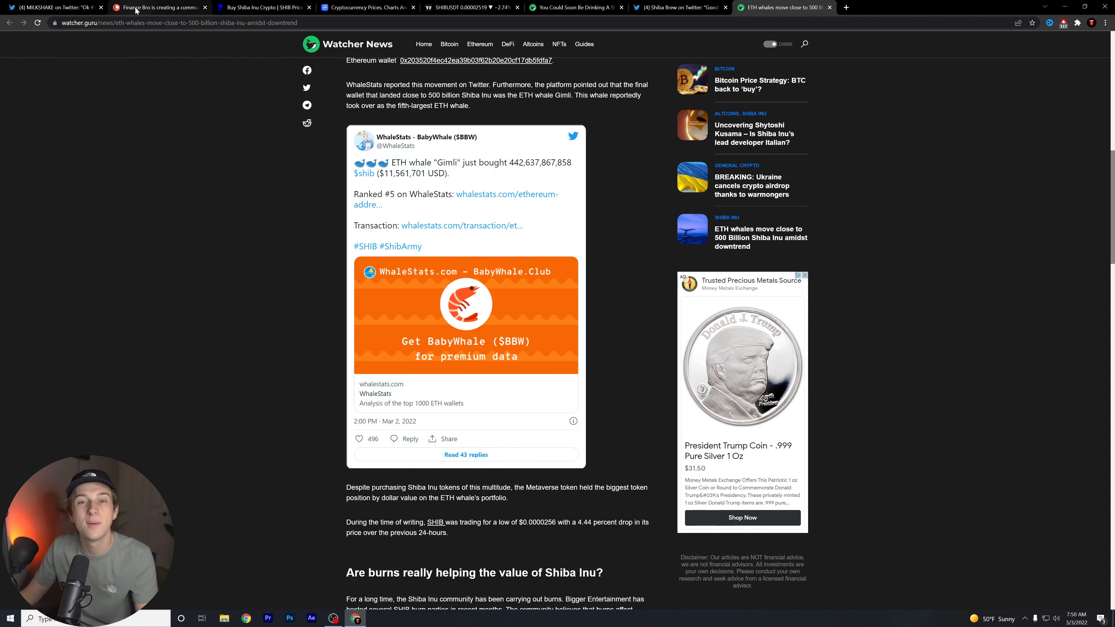
- Review Finance Bro's Patreon Bro Club page, the $20 Partner tier and its benefits, clearing a text highlight
click(157, 7)
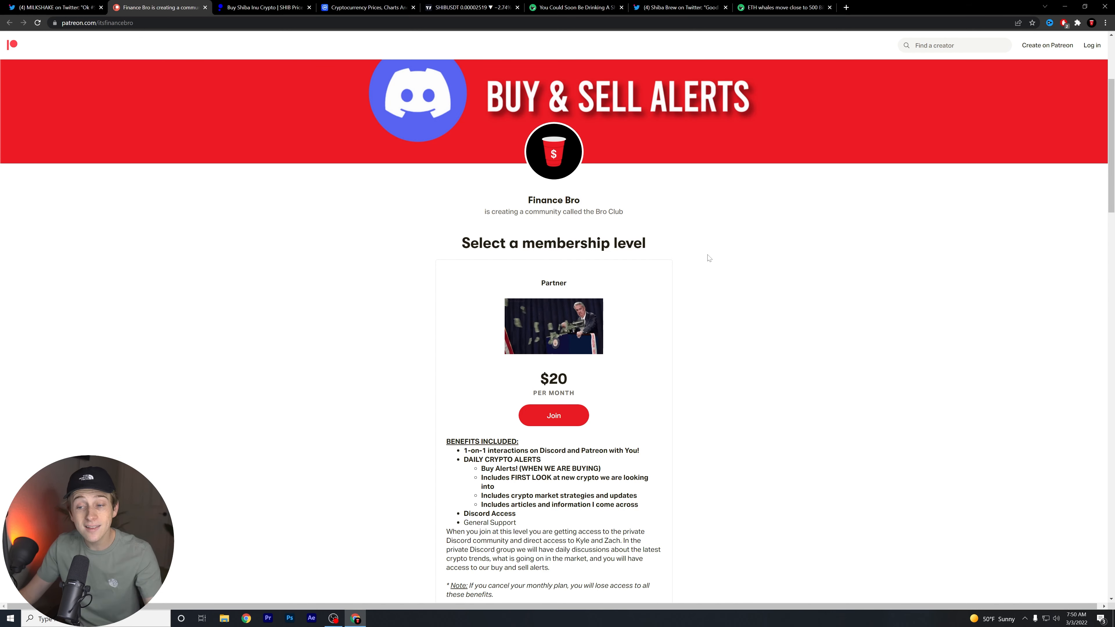
scroll(down, 3)
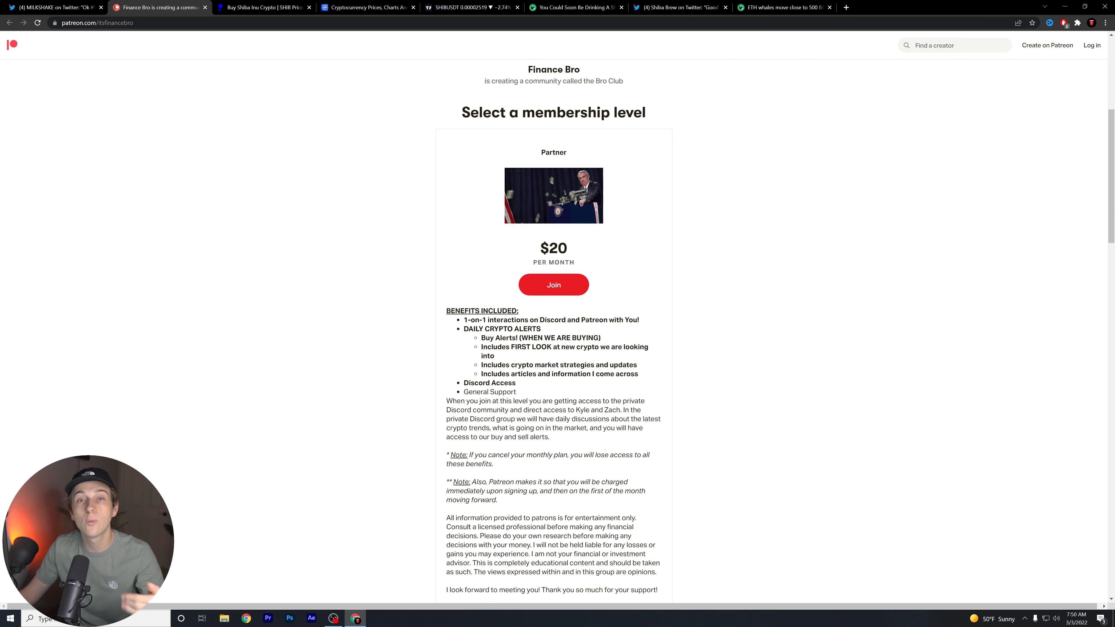
scroll(down, 3)
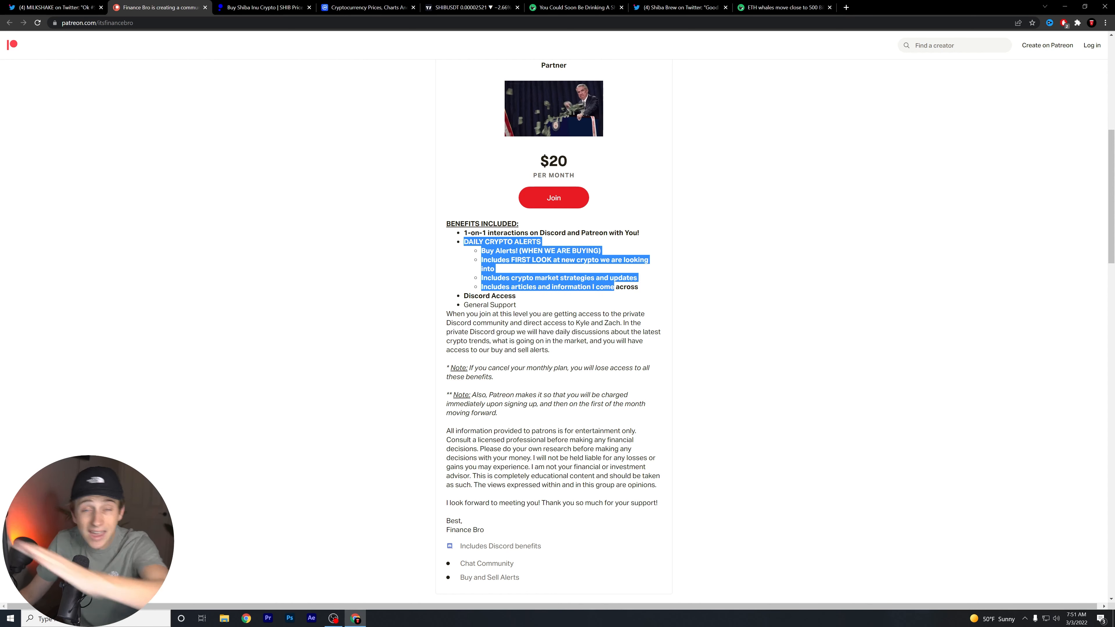
click(763, 272)
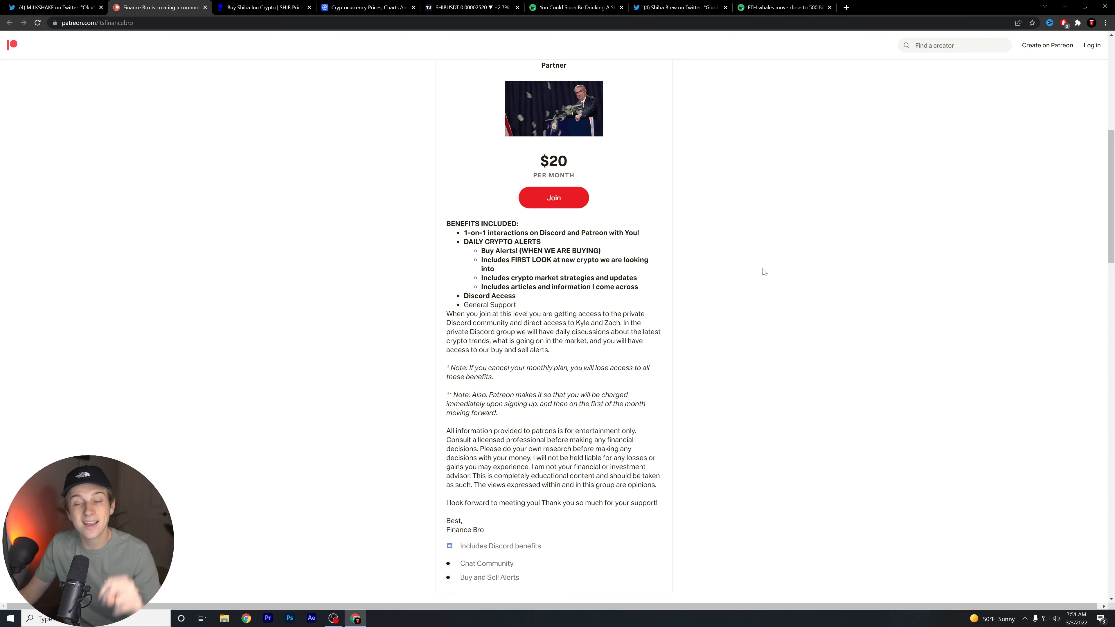
scroll(up, 3)
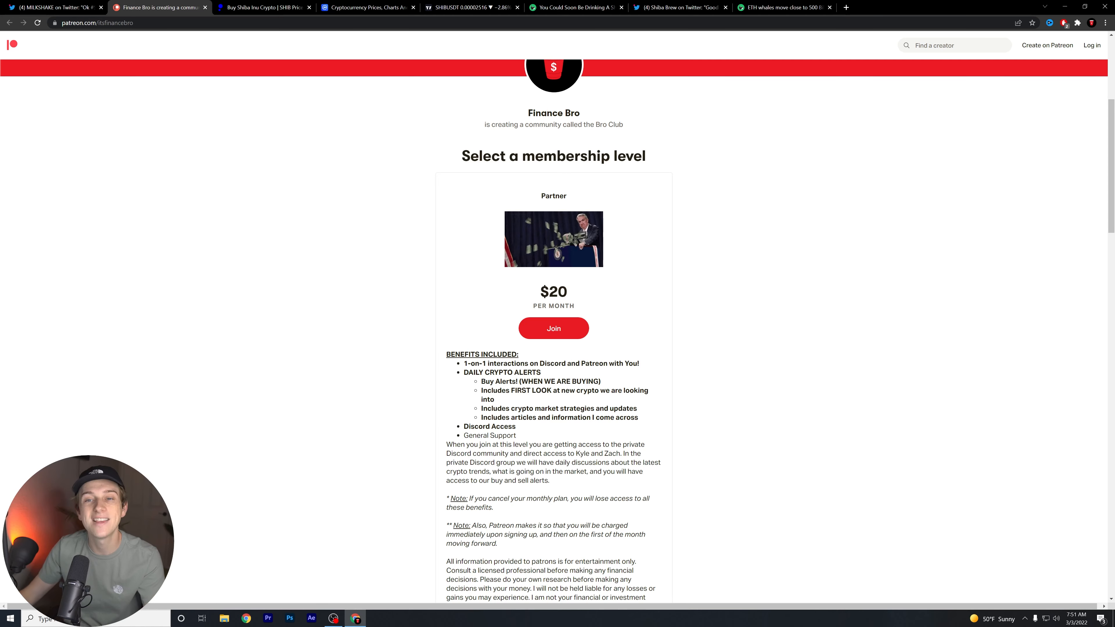
- Pass the public.com Shiba Inu page and land on TradingView's SHIB/TetherUS 2-hour chart
click(263, 7)
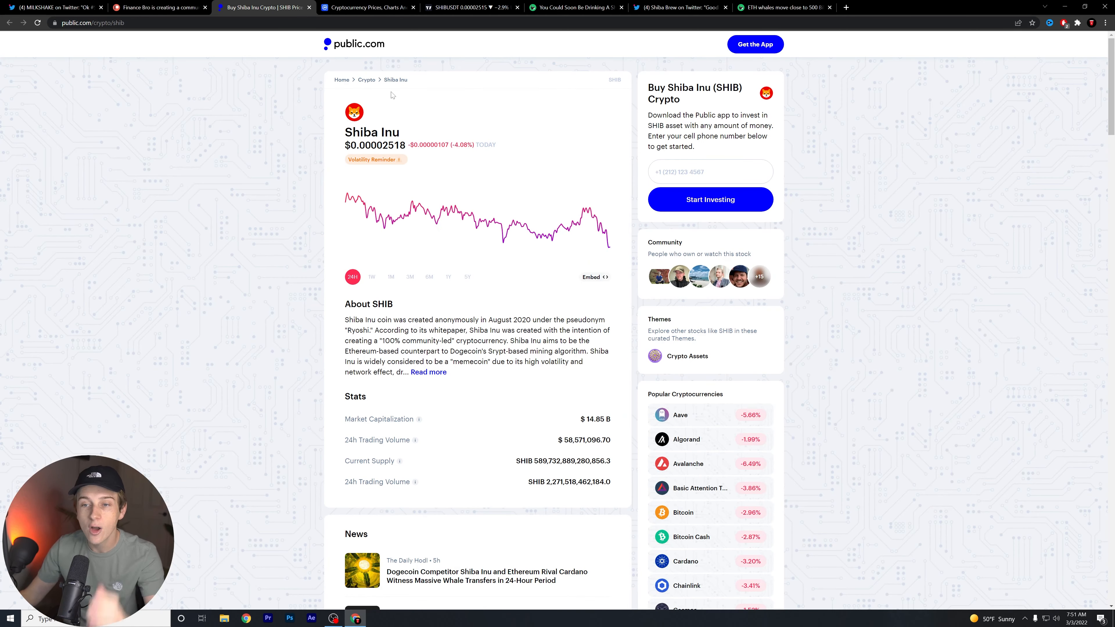
click(469, 8)
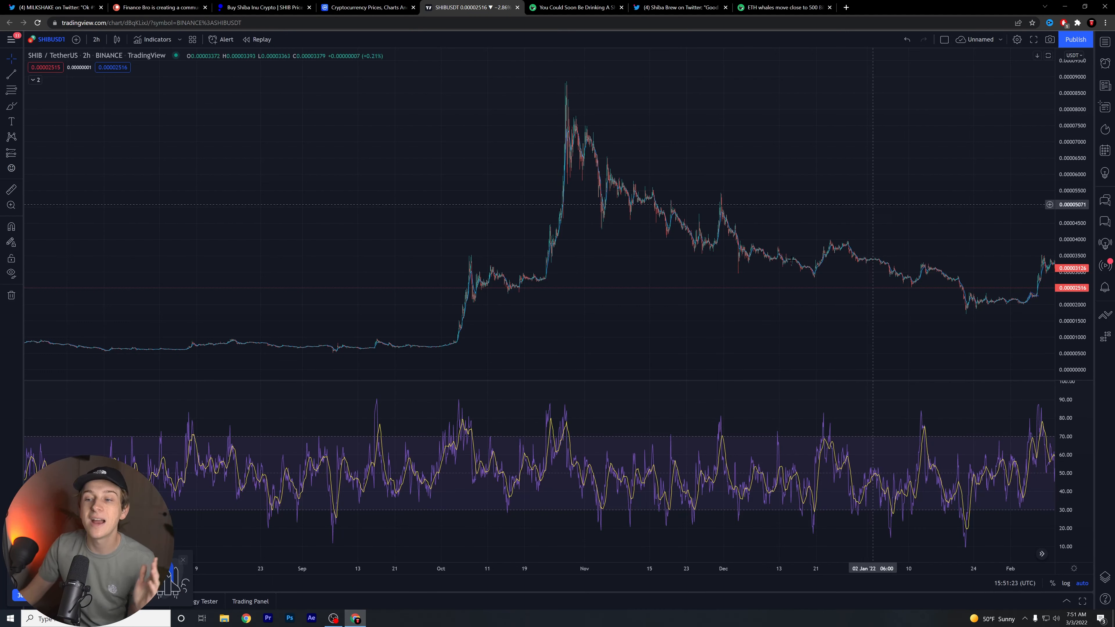